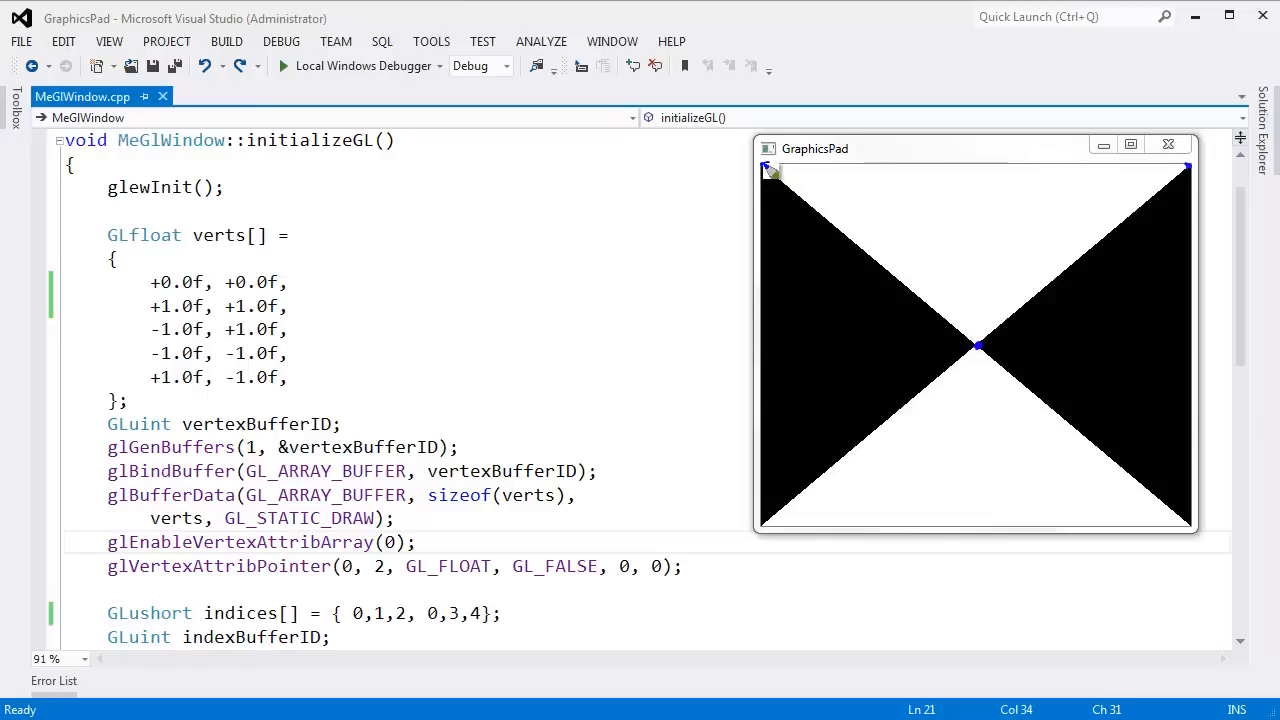
# Mark the first vertex positions in the verts array and note the RG colour layout
pyautogui.moveTo(800, 176); pyautogui.dragTo(1056, 190)
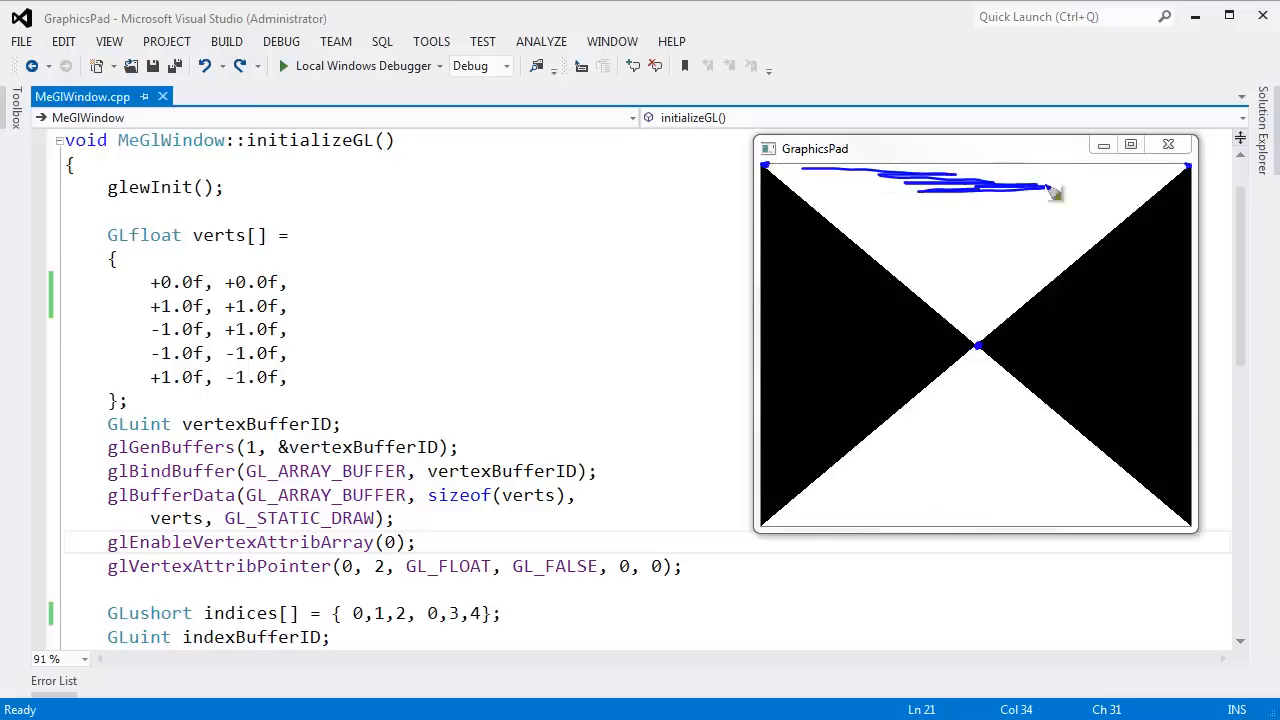
pyautogui.moveTo(1050, 190); pyautogui.dragTo(910, 320)
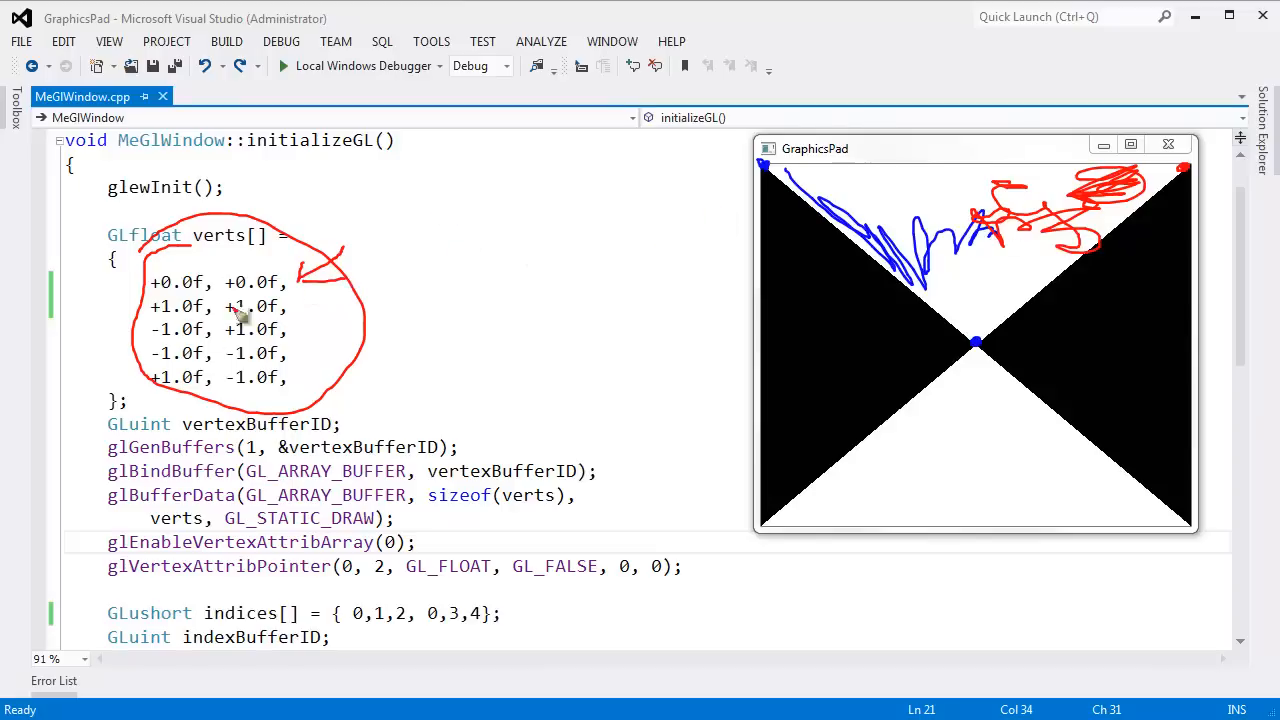
pyautogui.moveTo(808, 328)
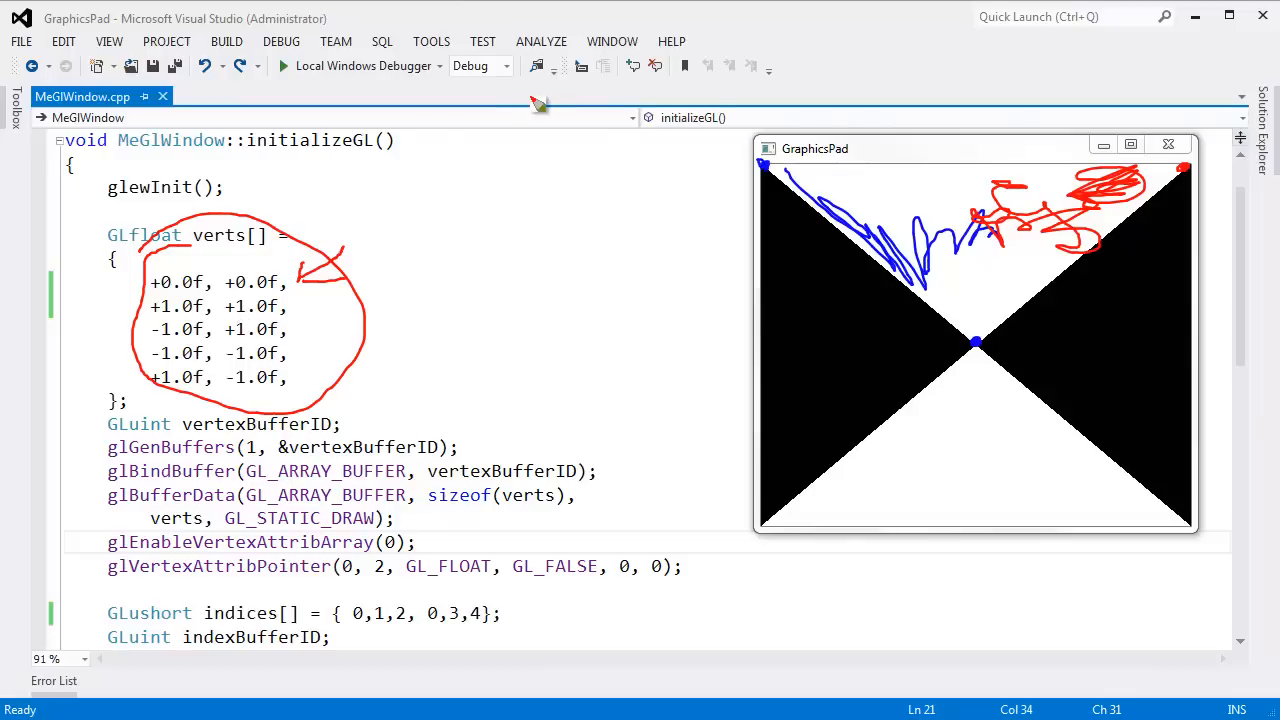
pyautogui.moveTo(436, 246)
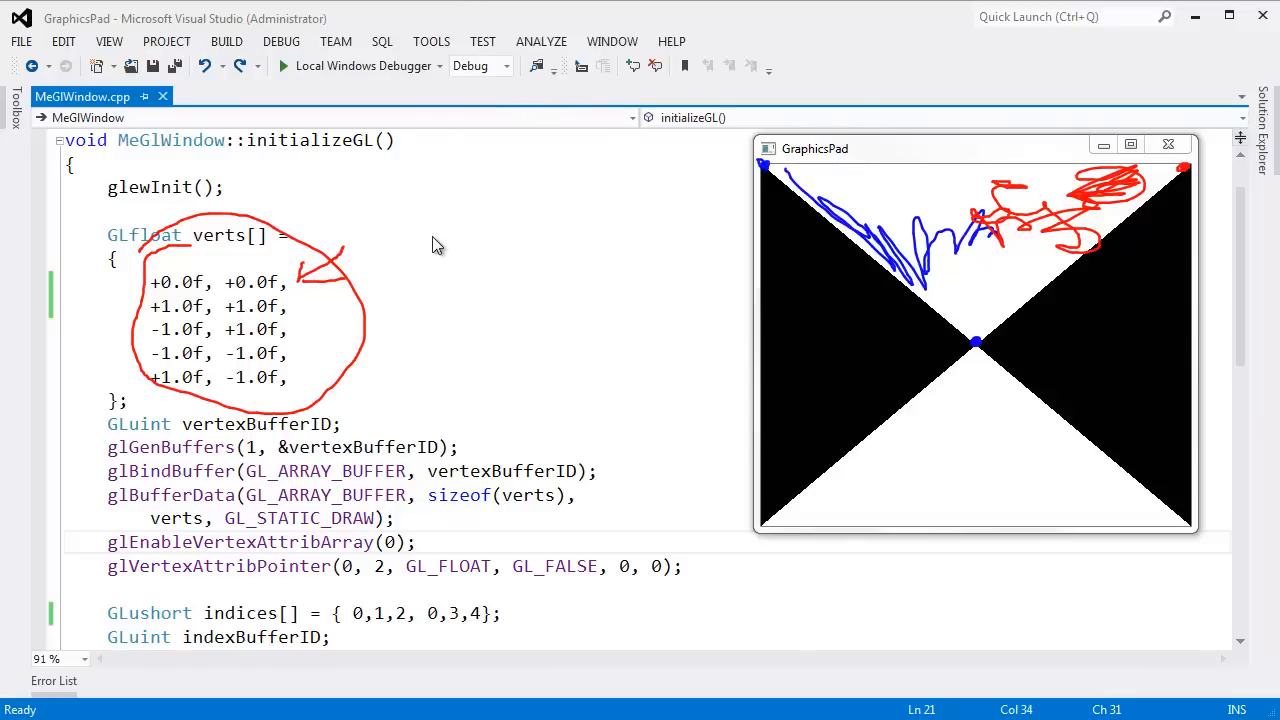
pyautogui.write('RGBA')
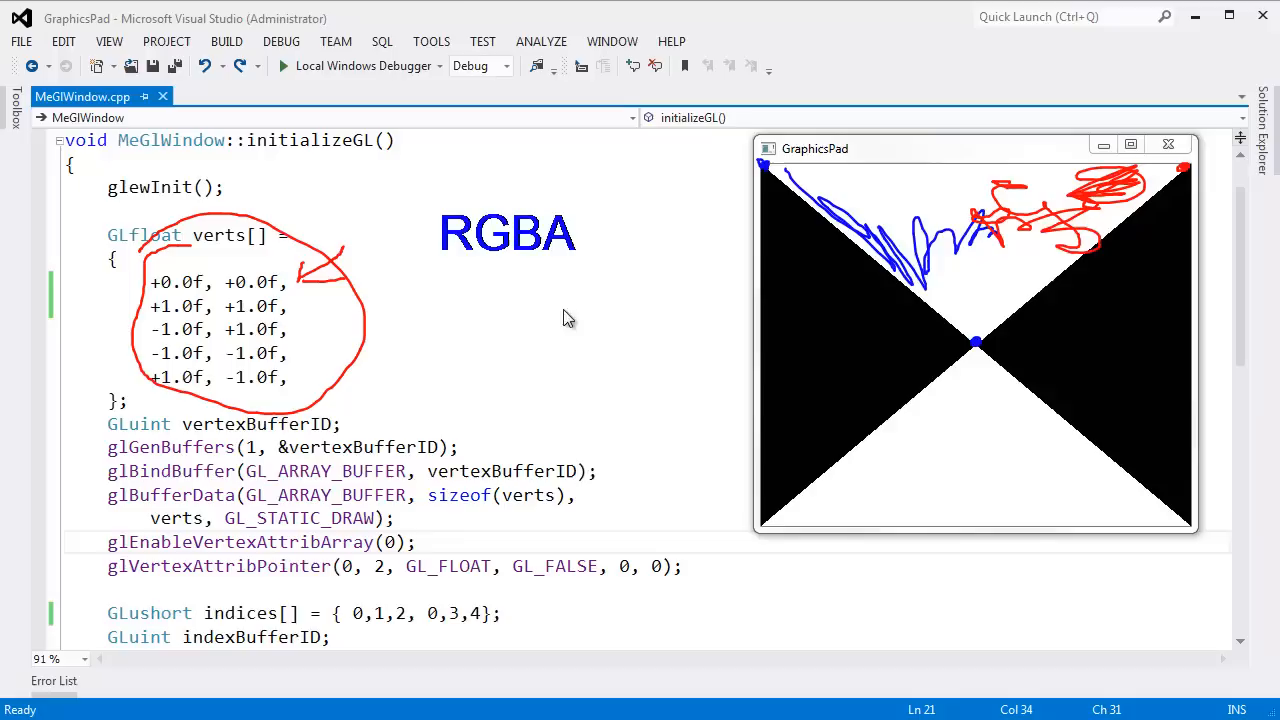
pyautogui.moveTo(524, 252)
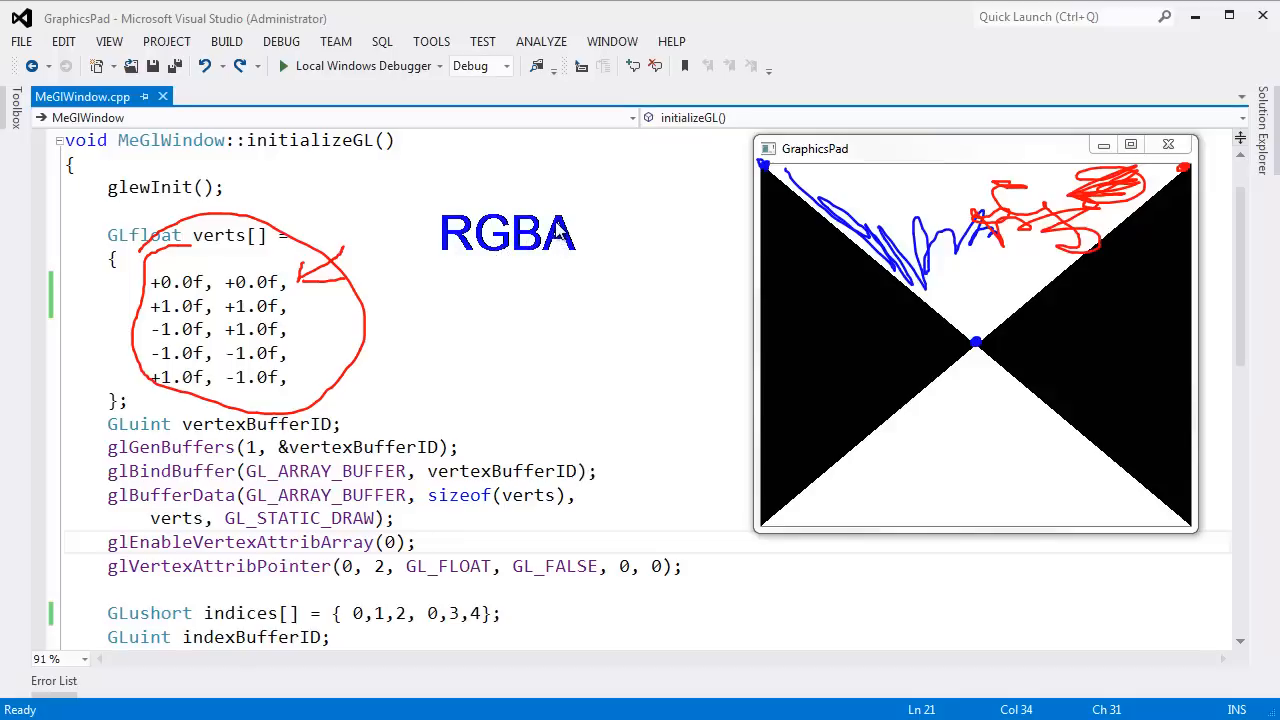
pyautogui.moveTo(660, 156)
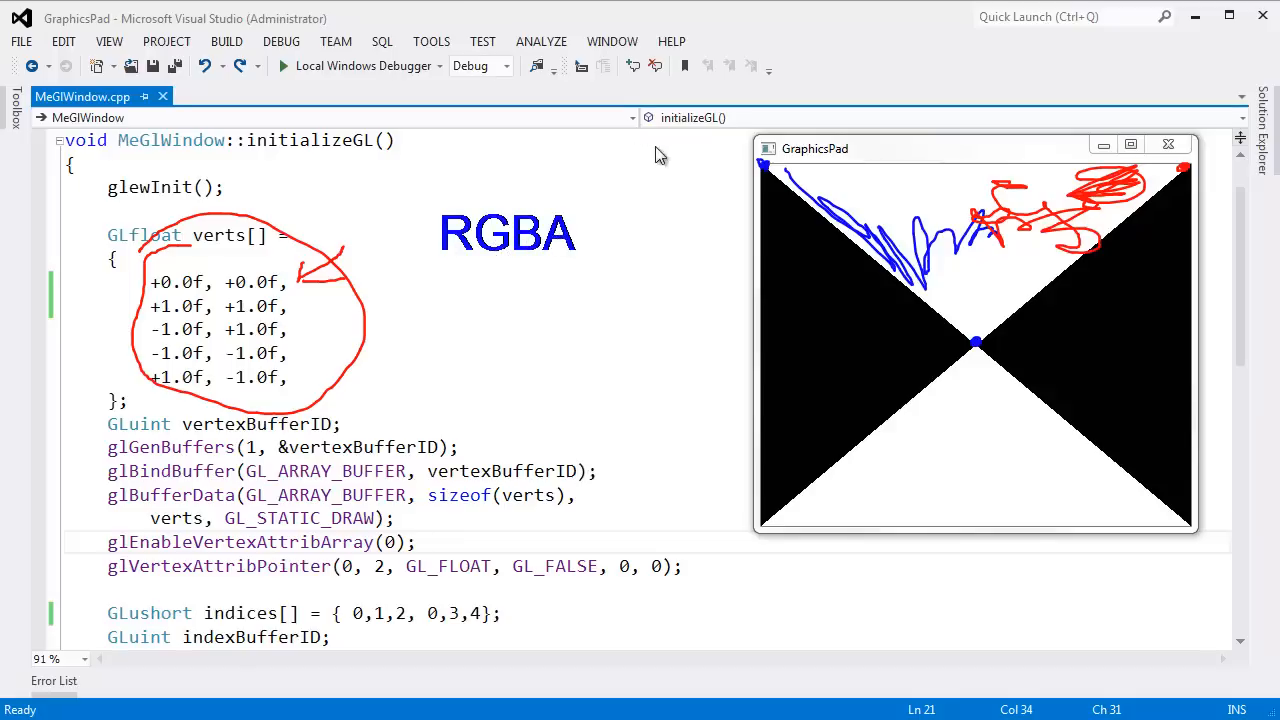
pyautogui.moveTo(450, 252)
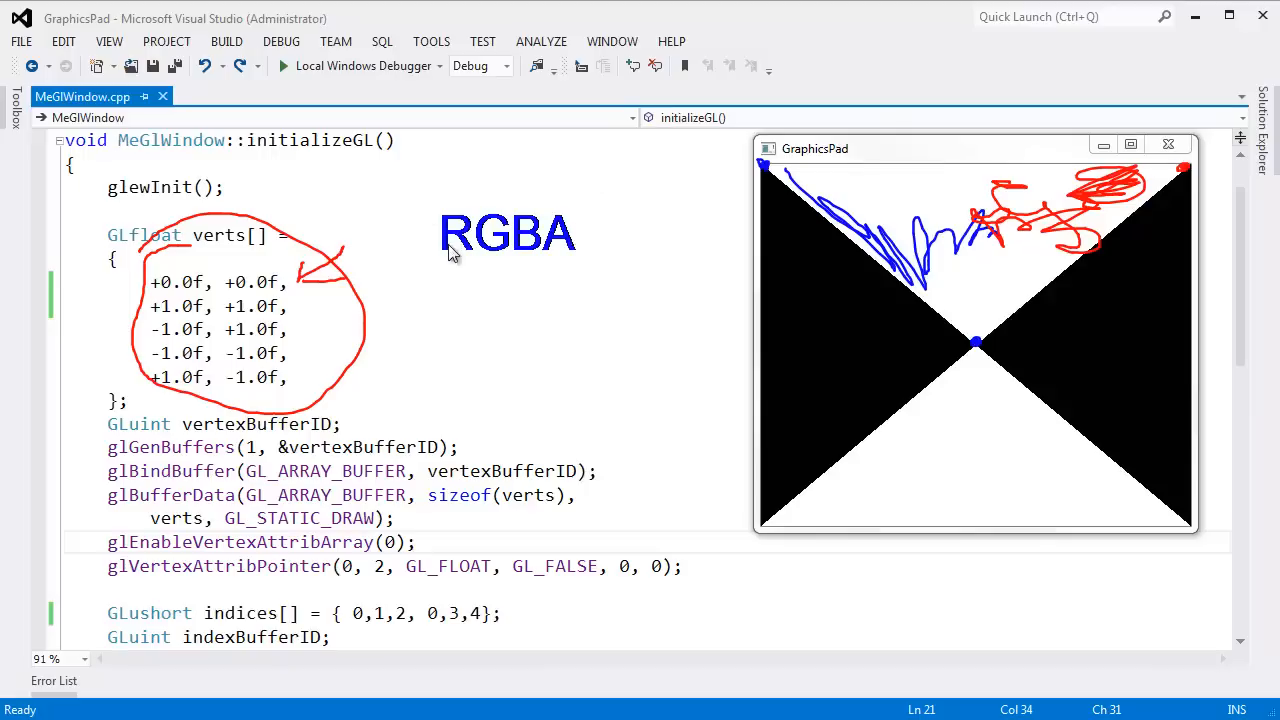
pyautogui.moveTo(726, 52)
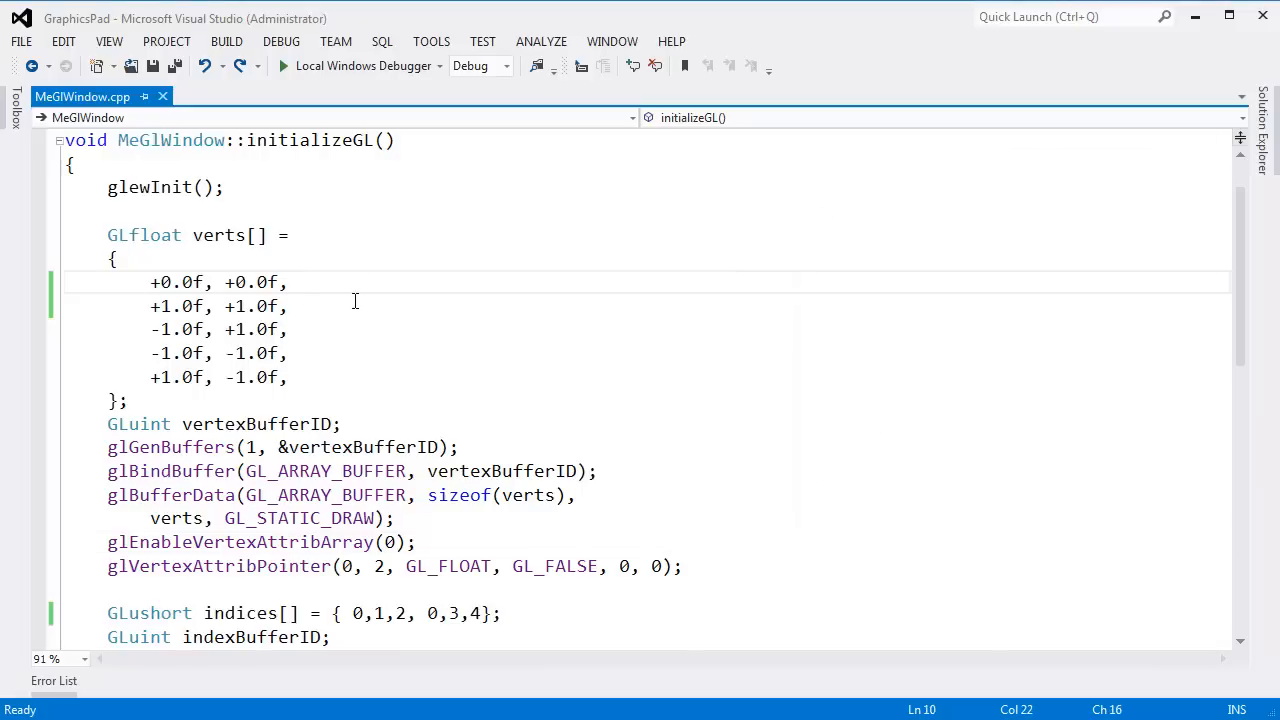
# Add a '+0.0, +0.0, +0.0,' colour row after the first vertex and copy it for the others
pyautogui.press('Enter')
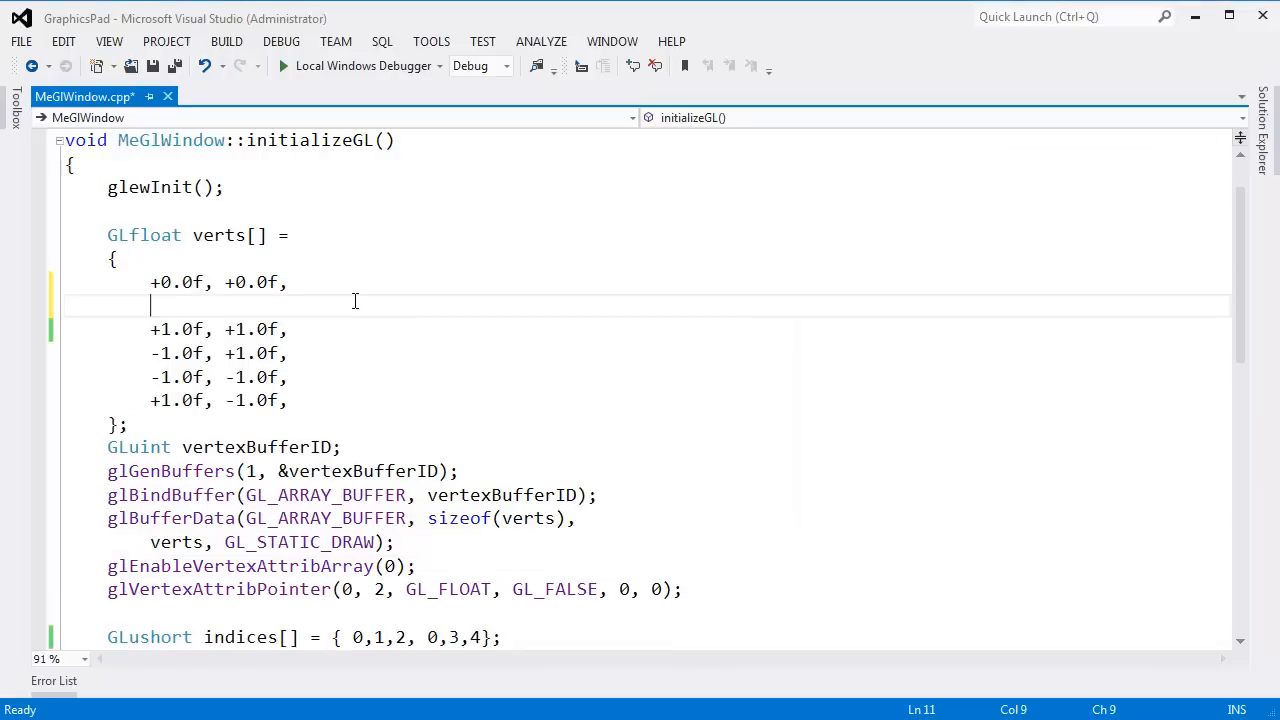
pyautogui.write('+0.')
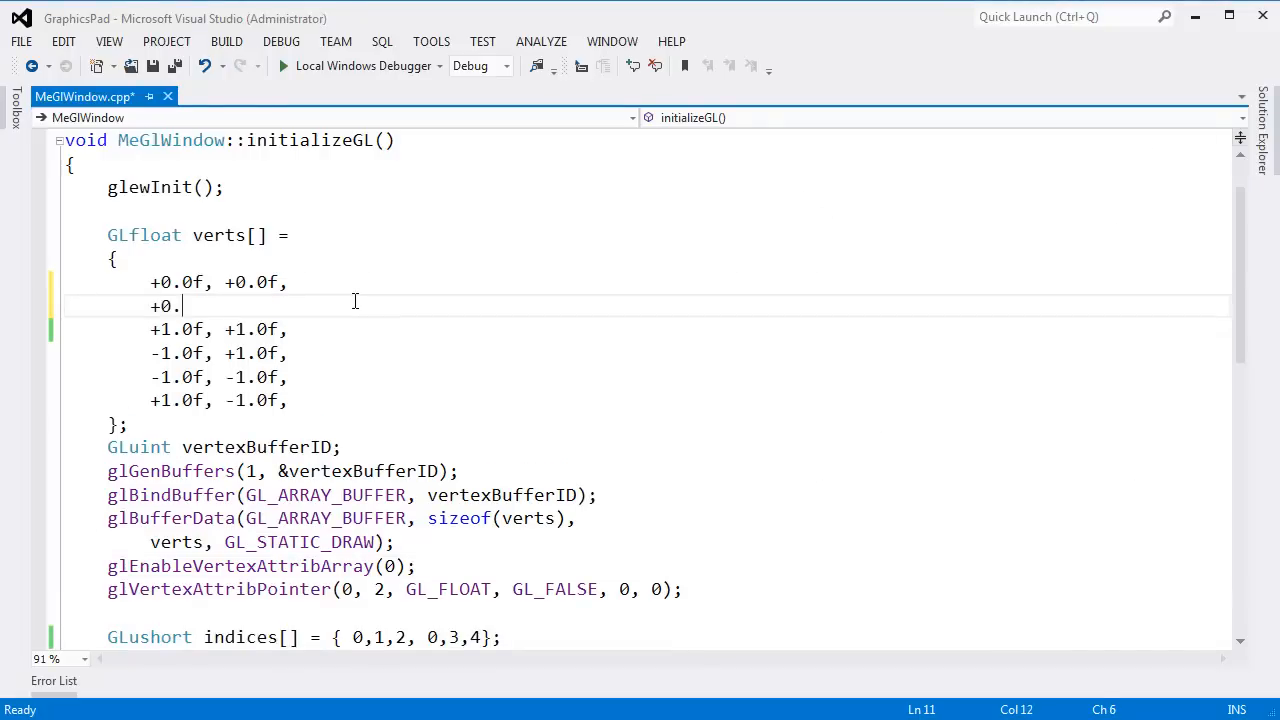
pyautogui.write('0,')
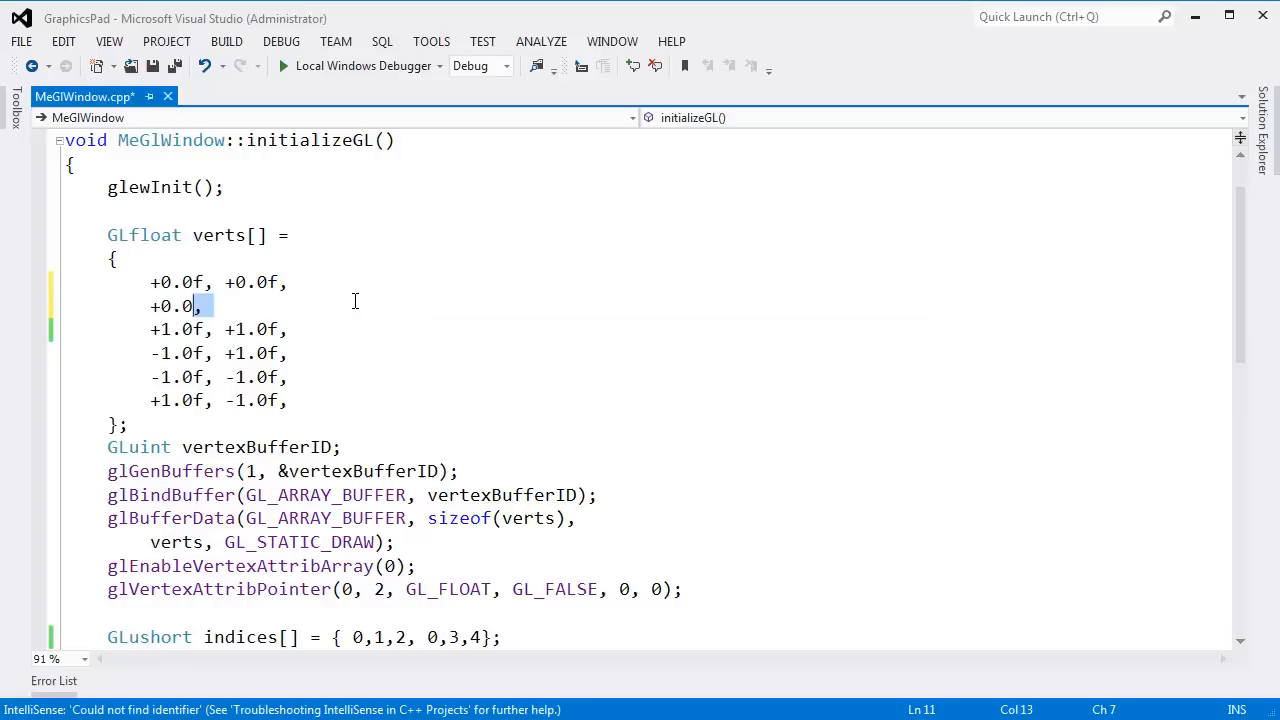
pyautogui.write('+0.0,')
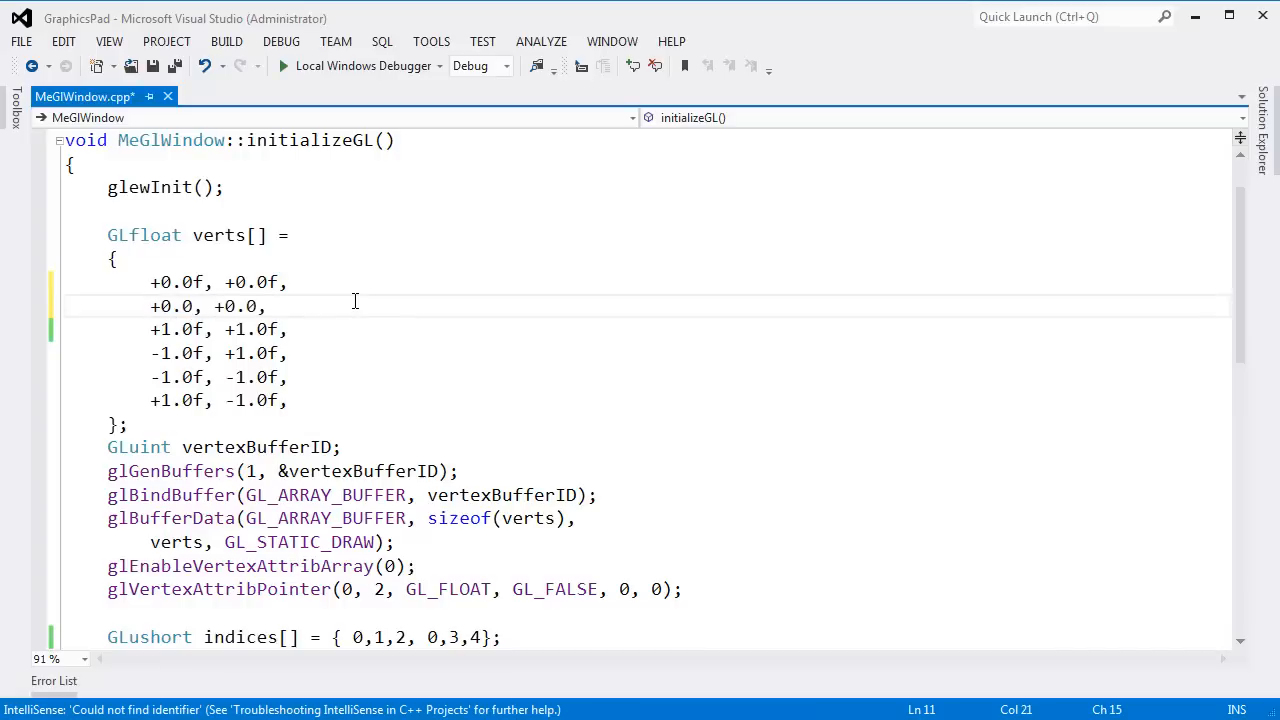
pyautogui.write('+0.0,')
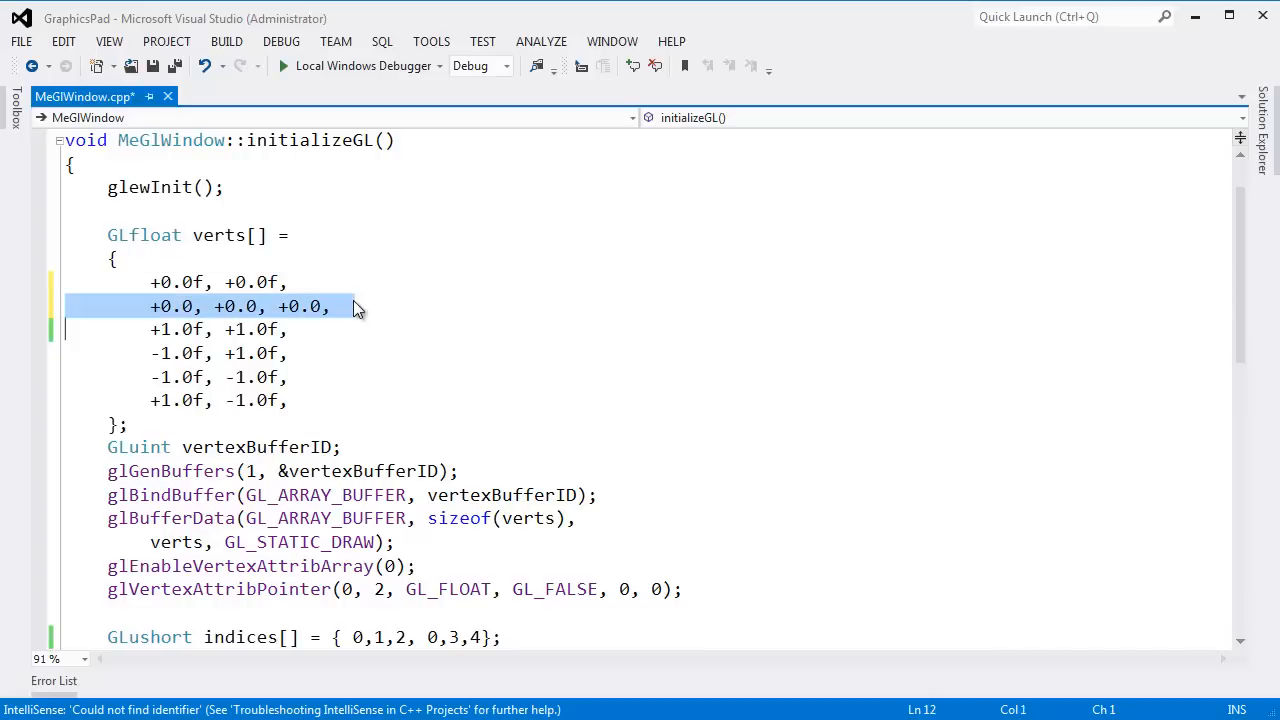
pyautogui.press('ctrl+b')
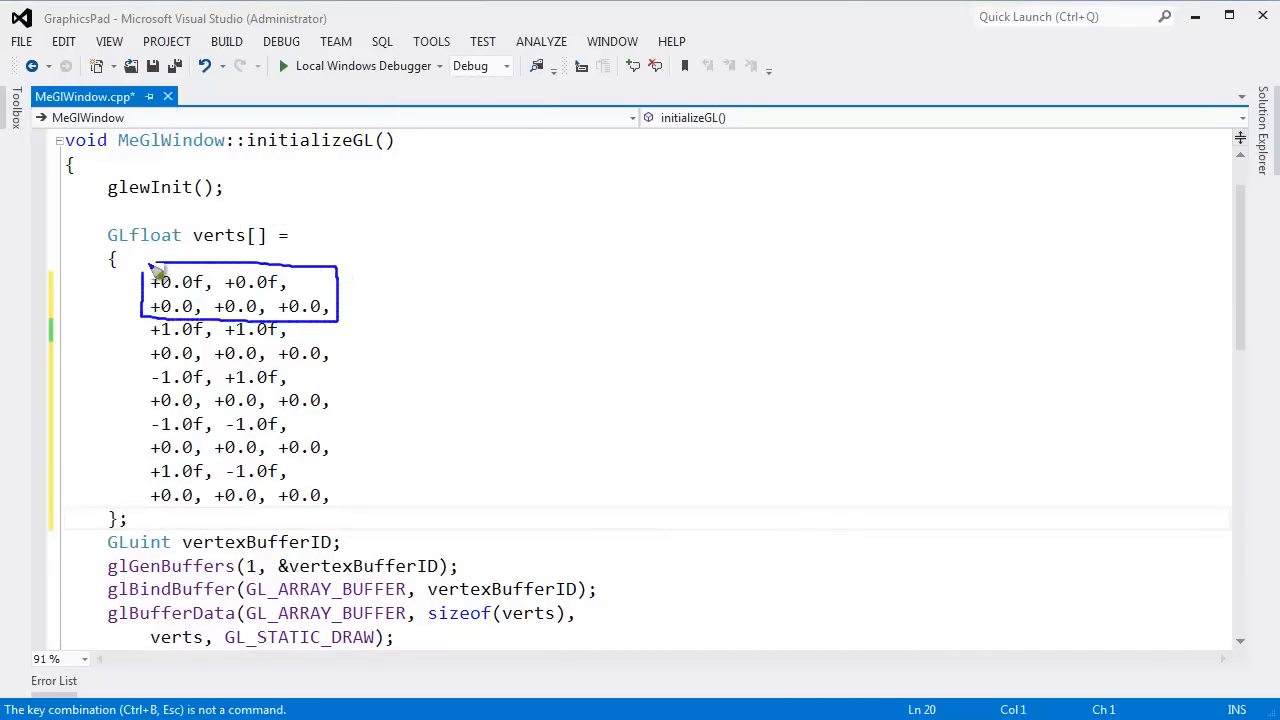
pyautogui.moveTo(196, 320)
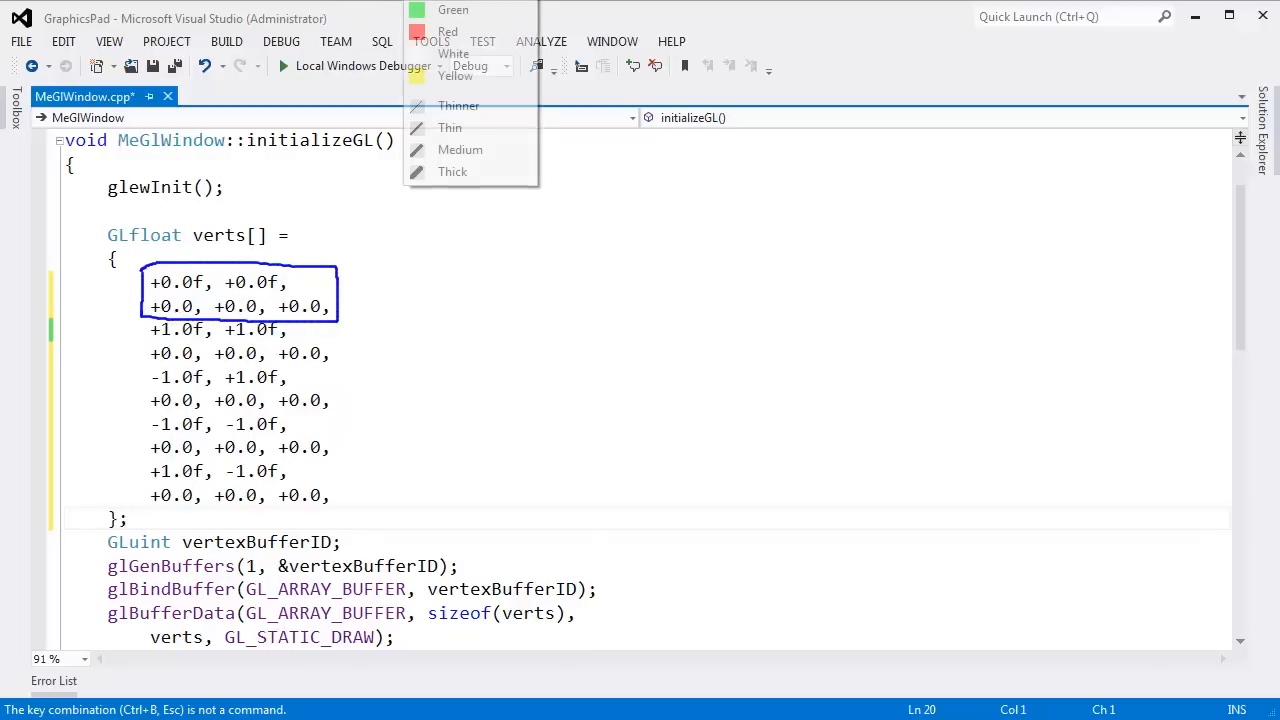
pyautogui.click(160, 324)
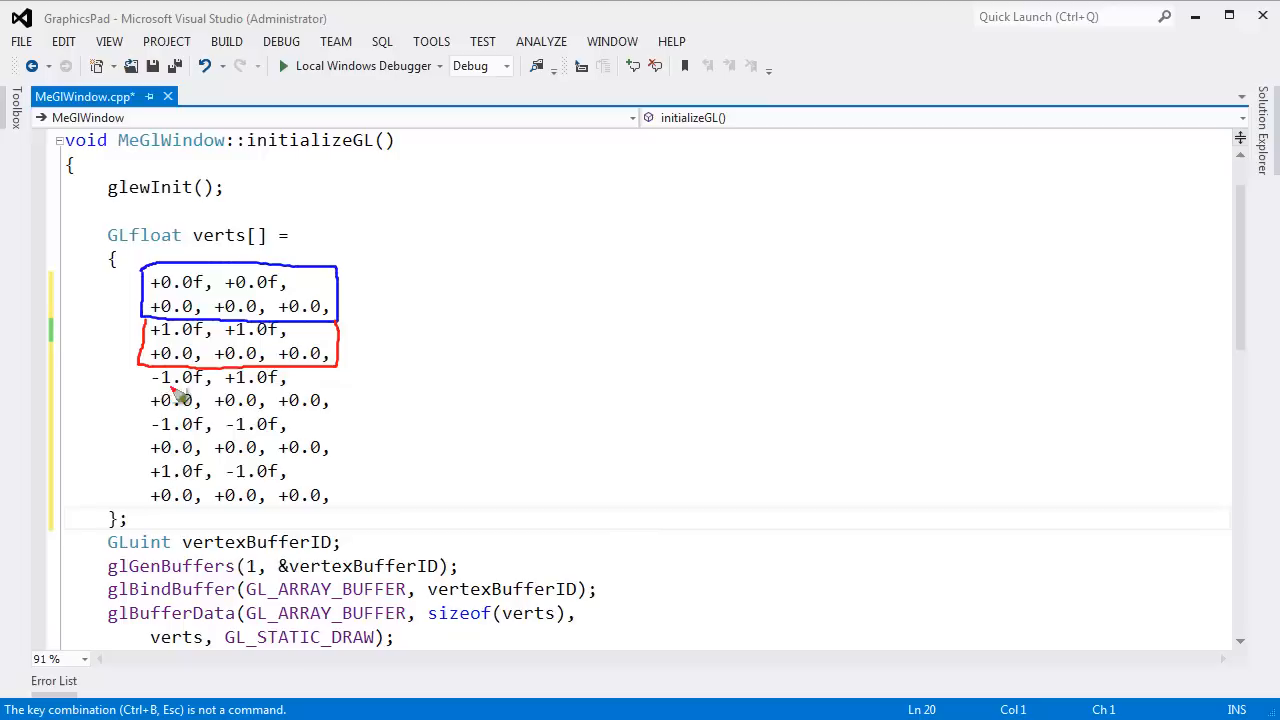
pyautogui.moveTo(180, 396)
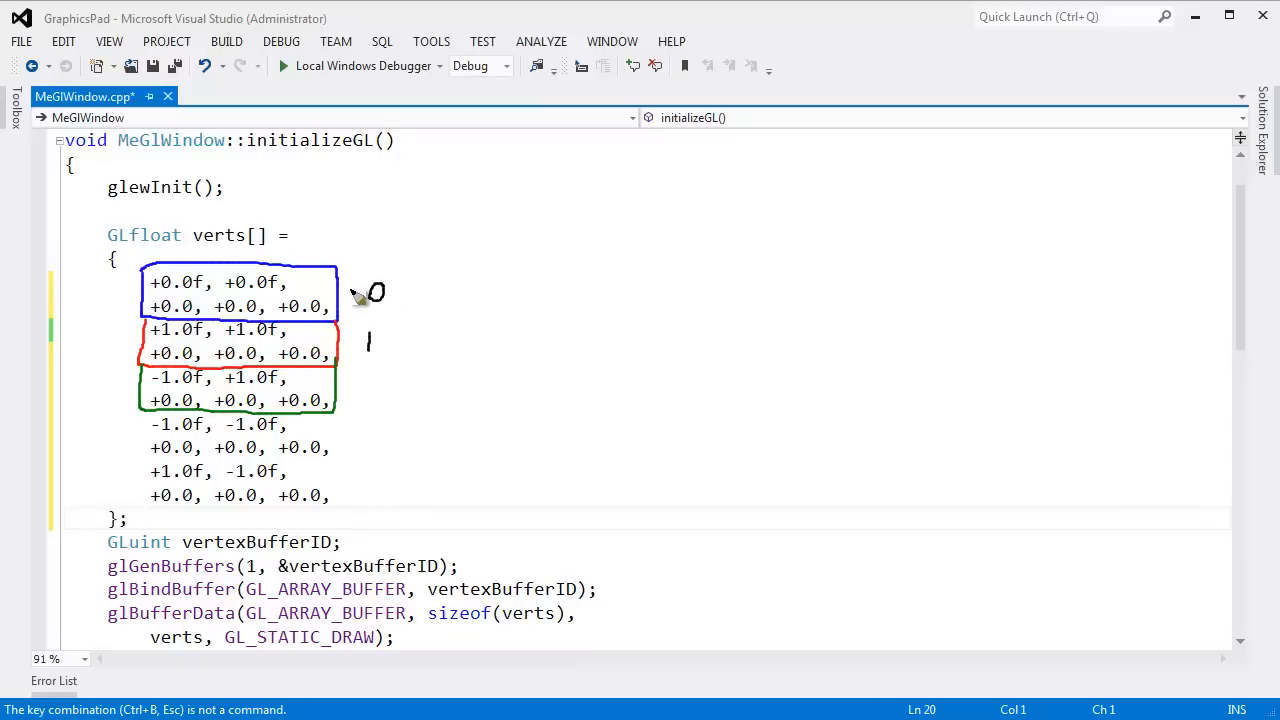
pyautogui.moveTo(366, 388)
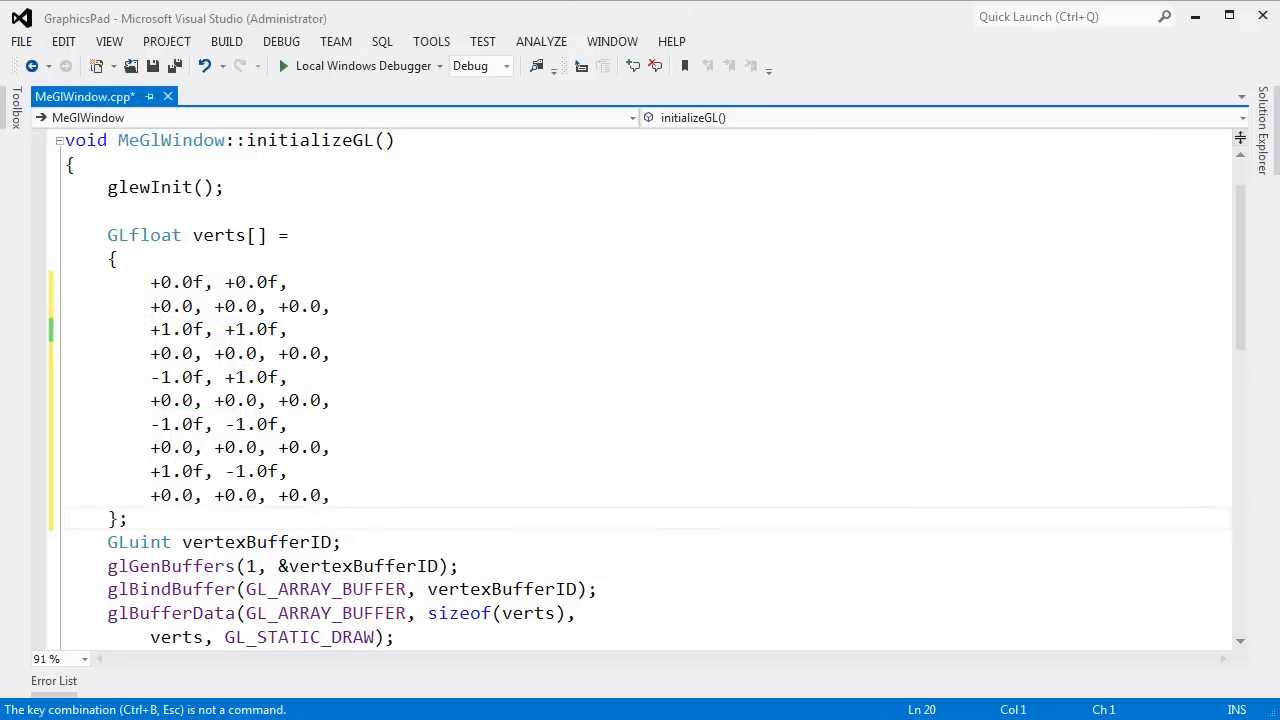
# Review the glVertexAttribPointer arguments: size 2, GL_FLOAT, GL_FALSE and the trailing pointer
pyautogui.scroll(-3)
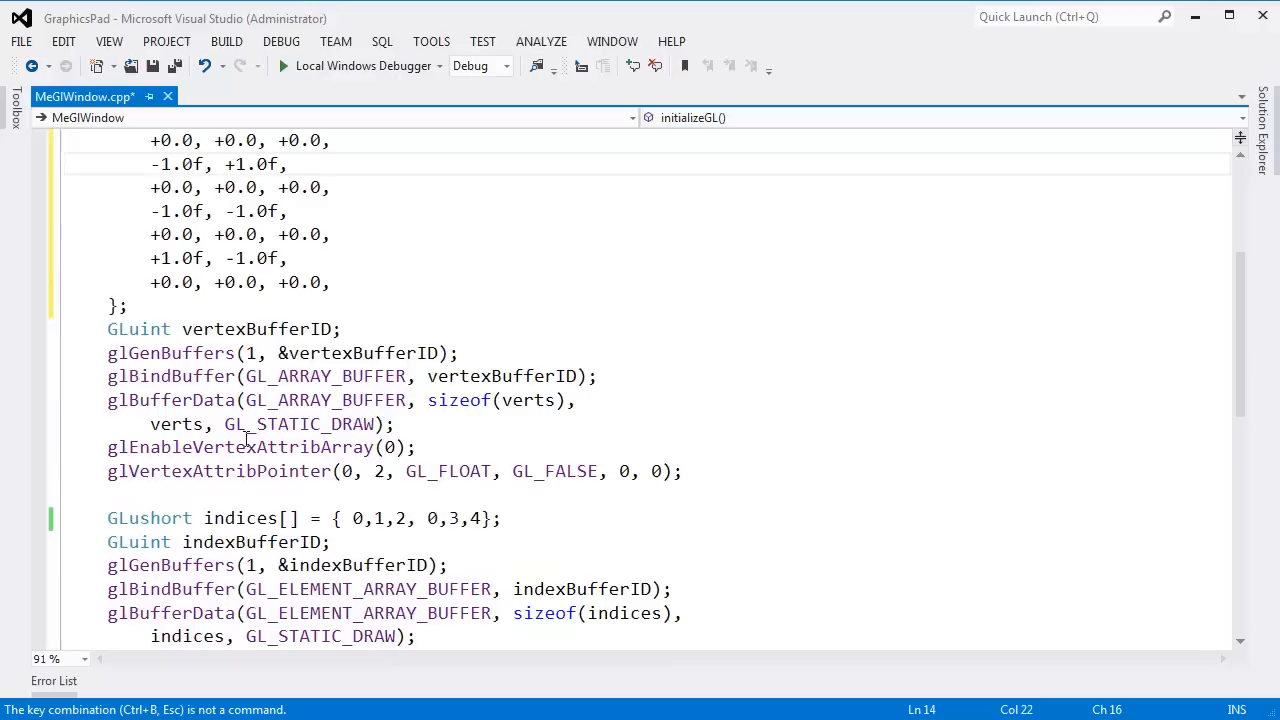
pyautogui.doubleClick(210, 472)
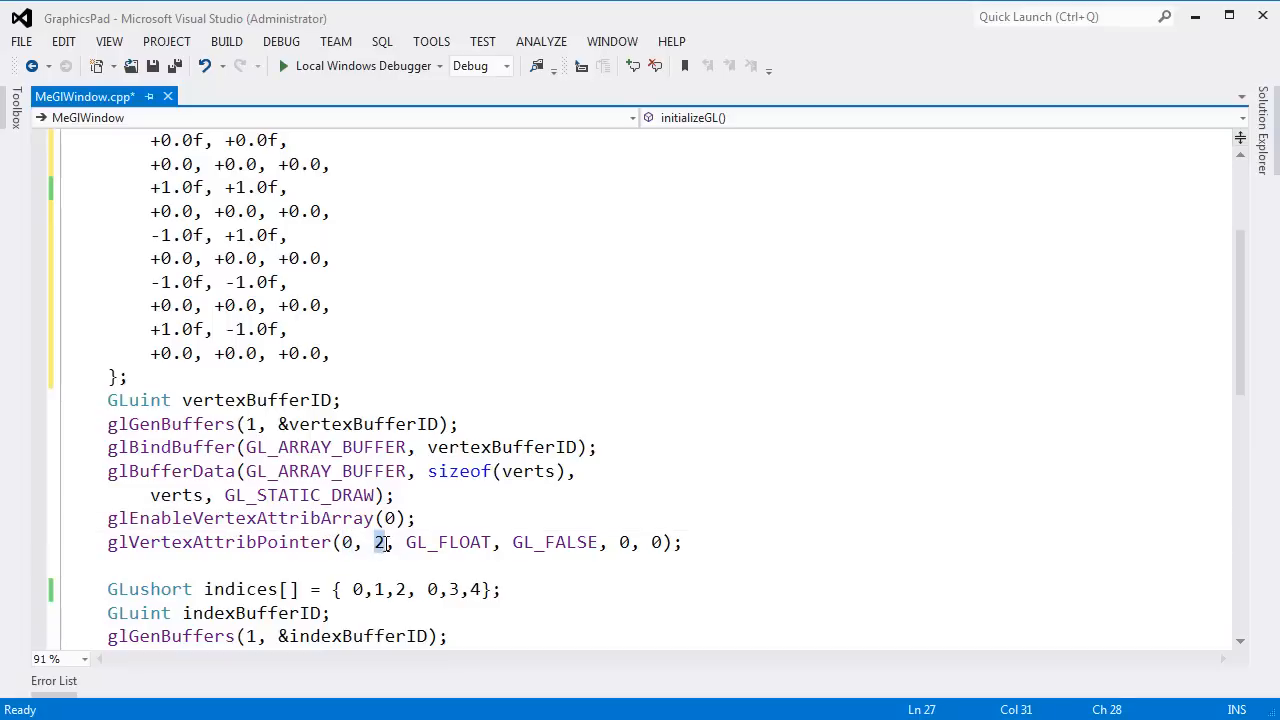
pyautogui.doubleClick(446, 542)
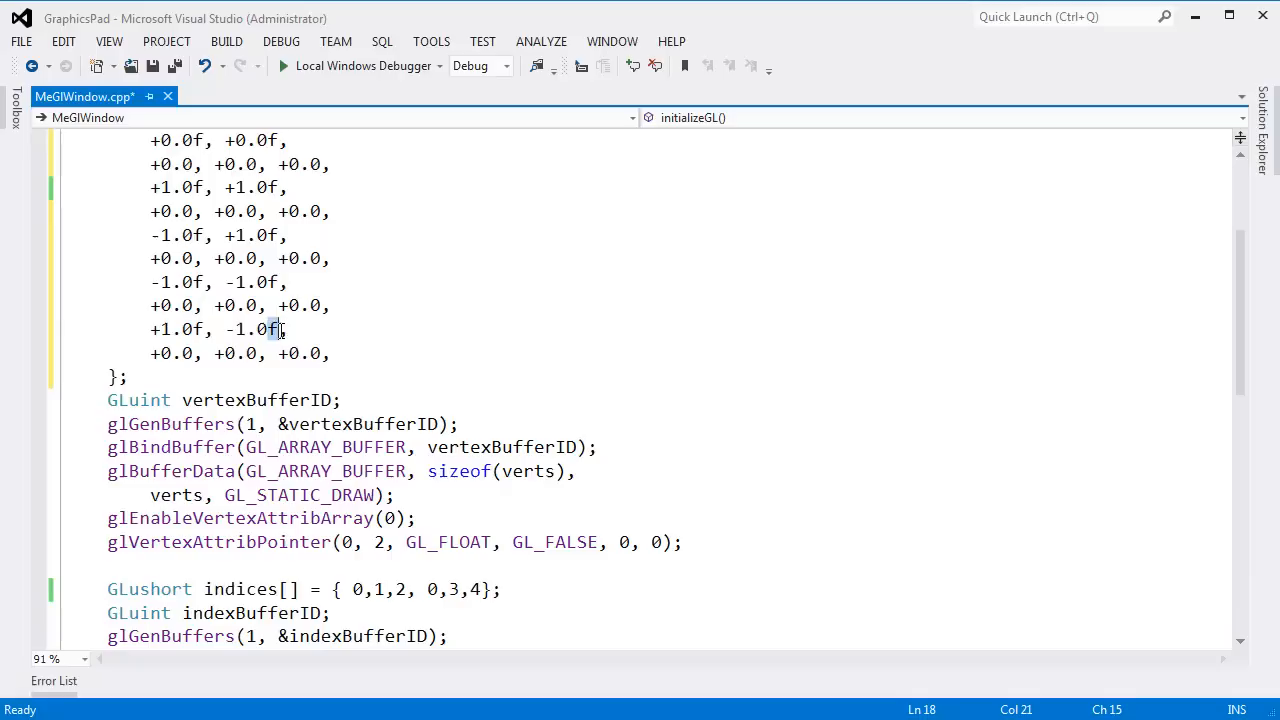
pyautogui.doubleClick(558, 542)
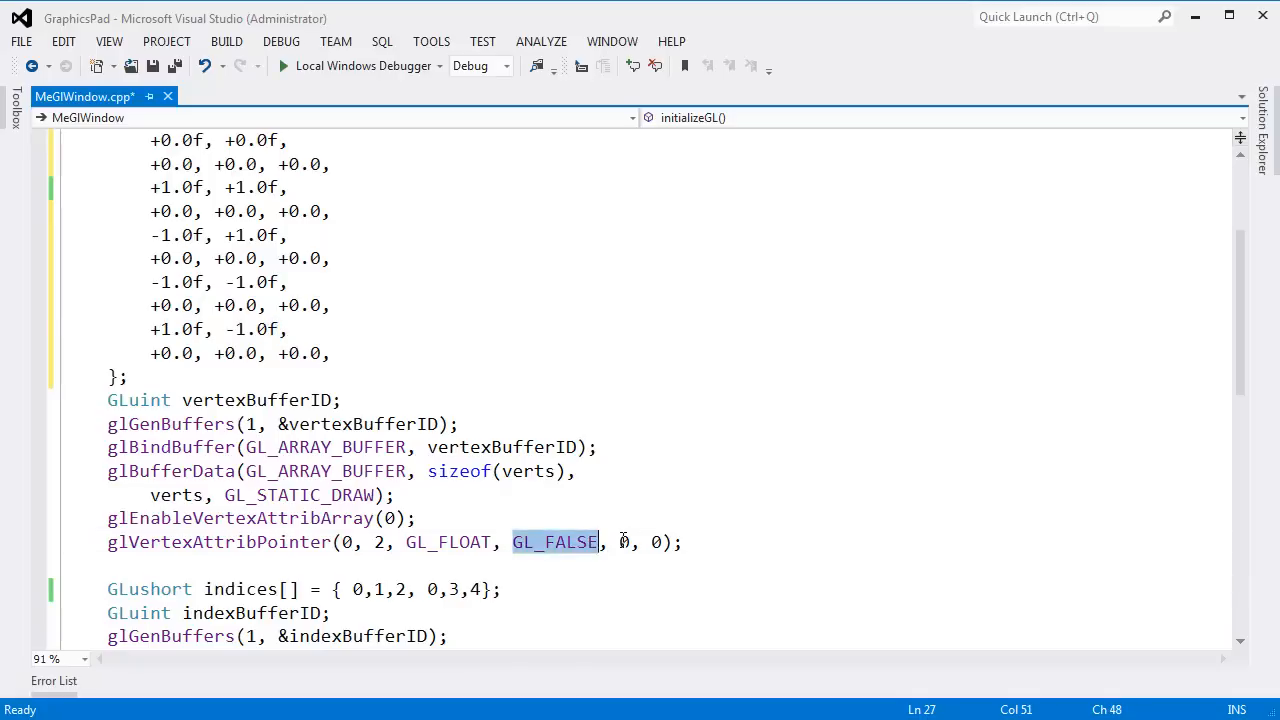
pyautogui.click(620, 542)
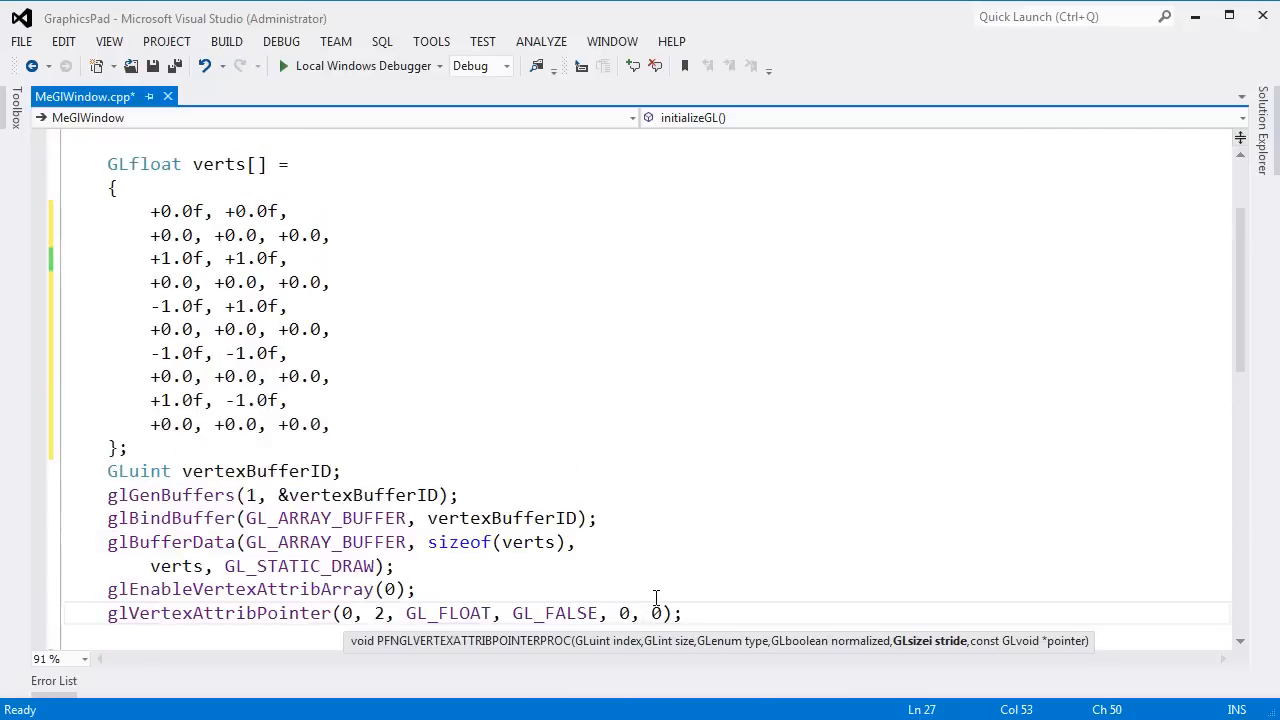
pyautogui.moveTo(948, 656)
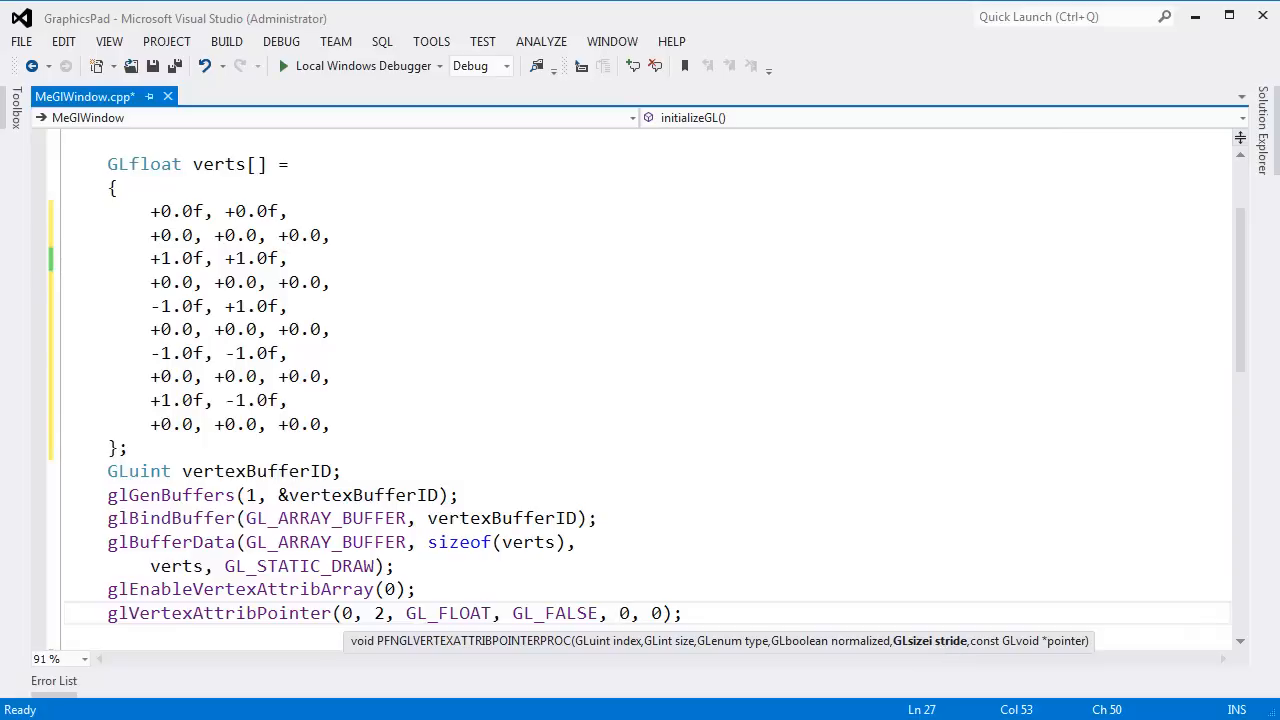
pyautogui.moveTo(150, 216)
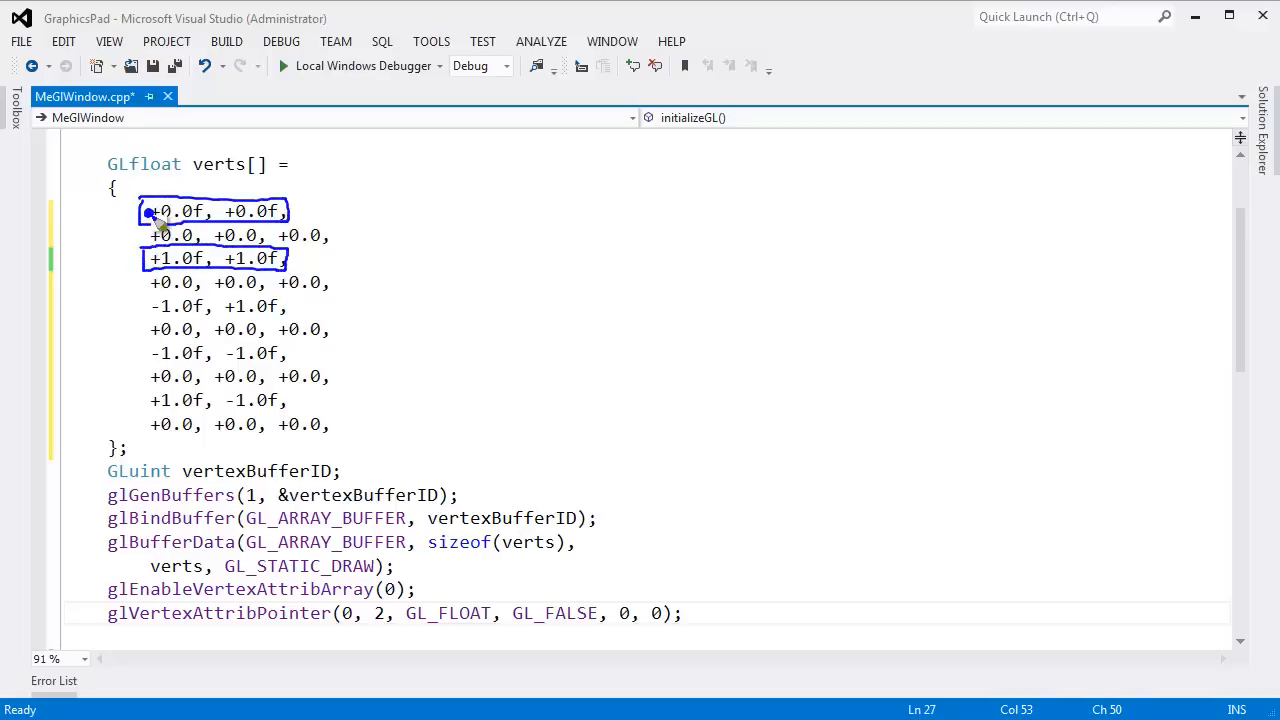
pyautogui.moveTo(156, 258)
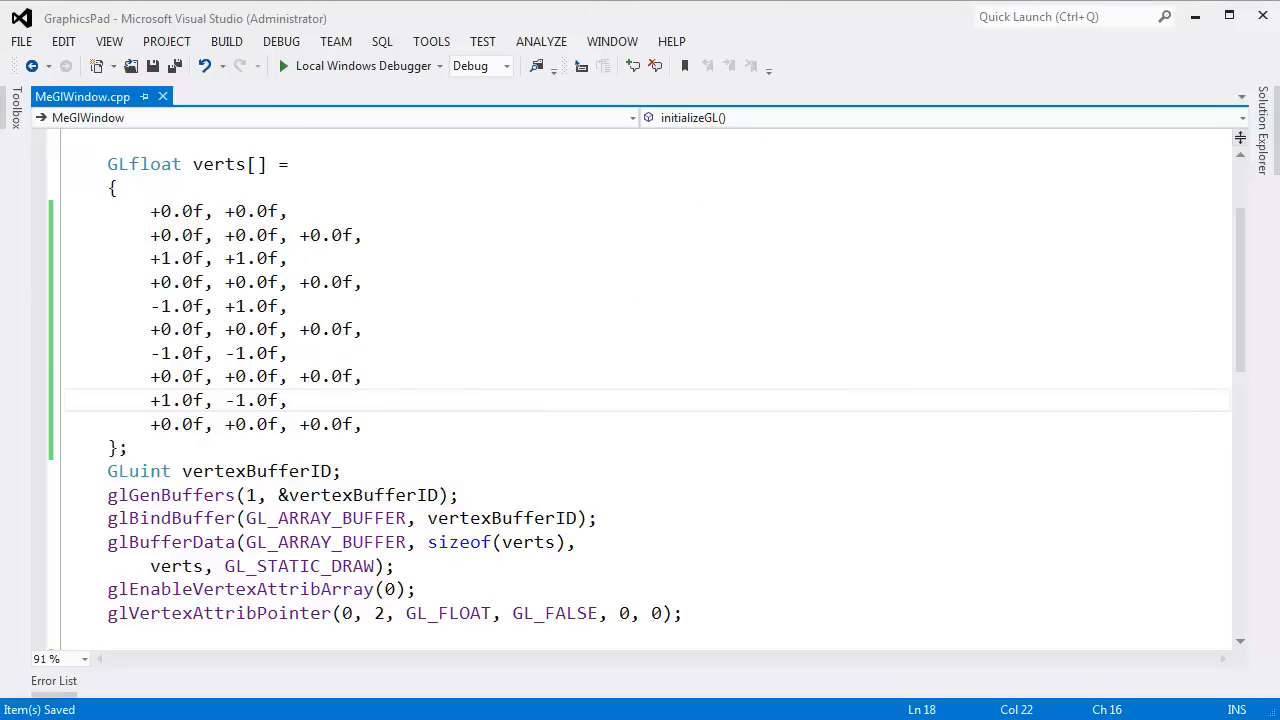
# Replace the position attribute's stride 0 with sizeof(float) * 5
pyautogui.doubleClick(624, 612)
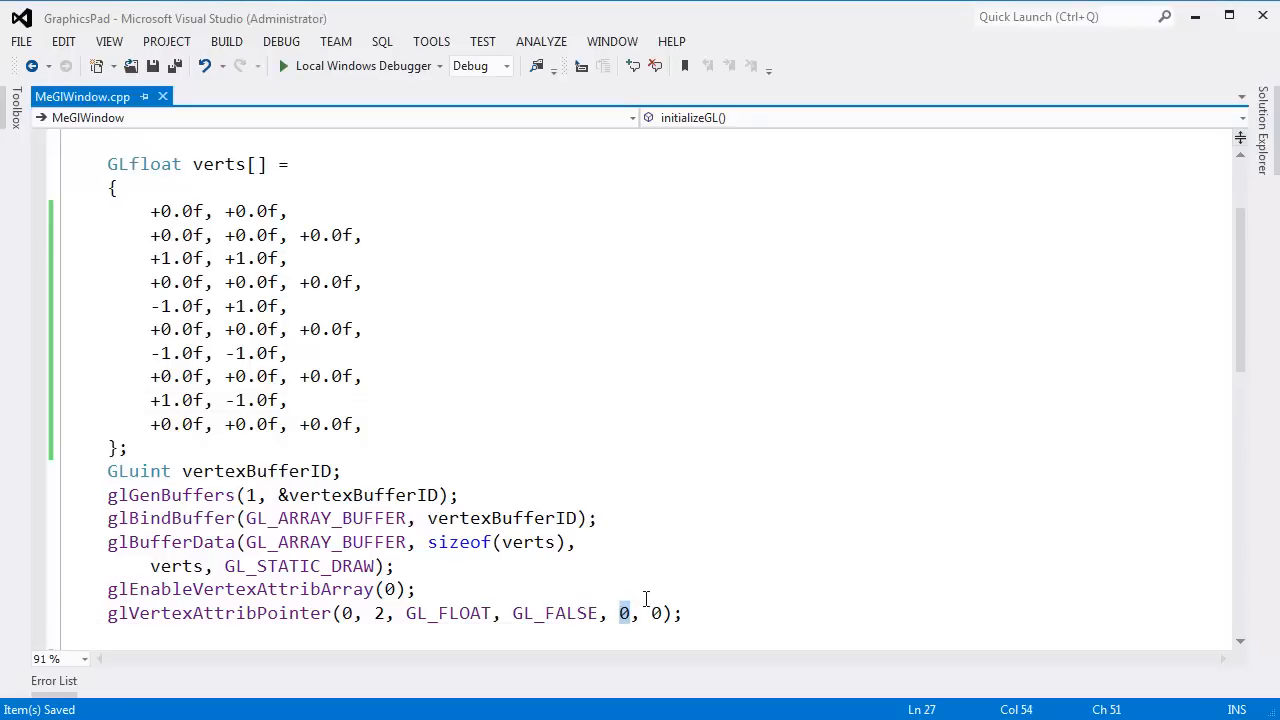
pyautogui.moveTo(624, 612)
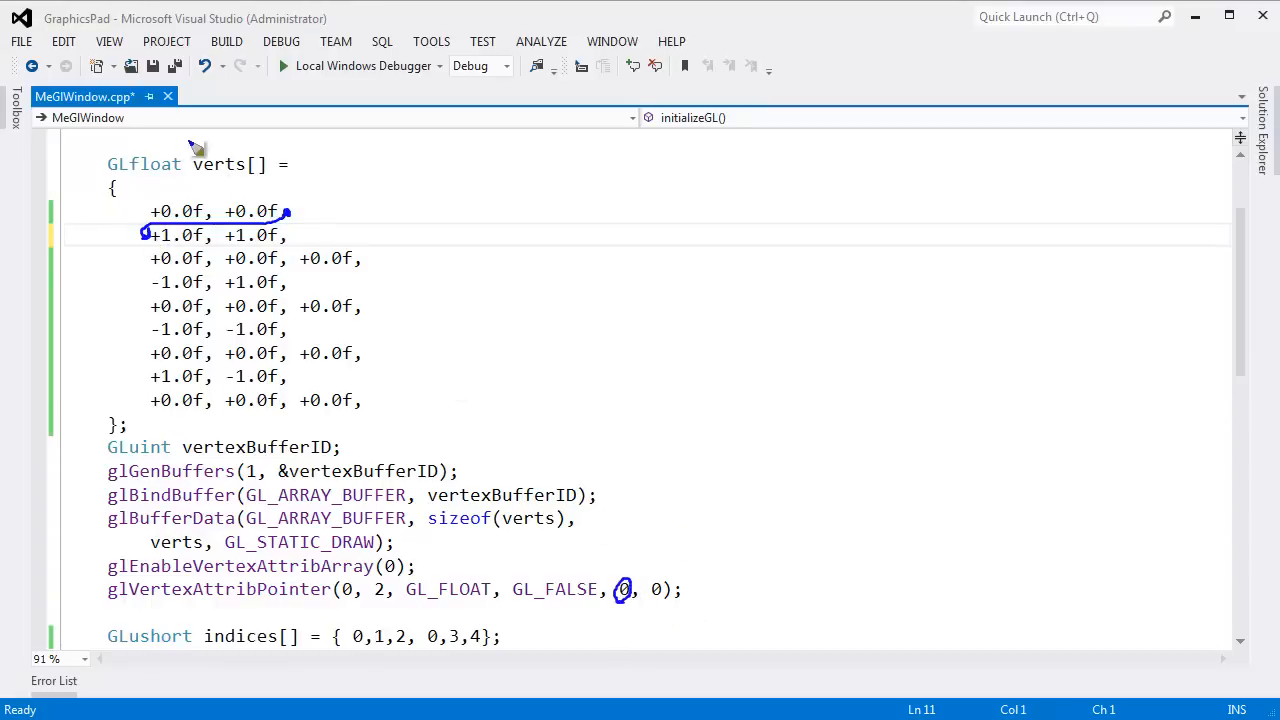
pyautogui.moveTo(280, 212)
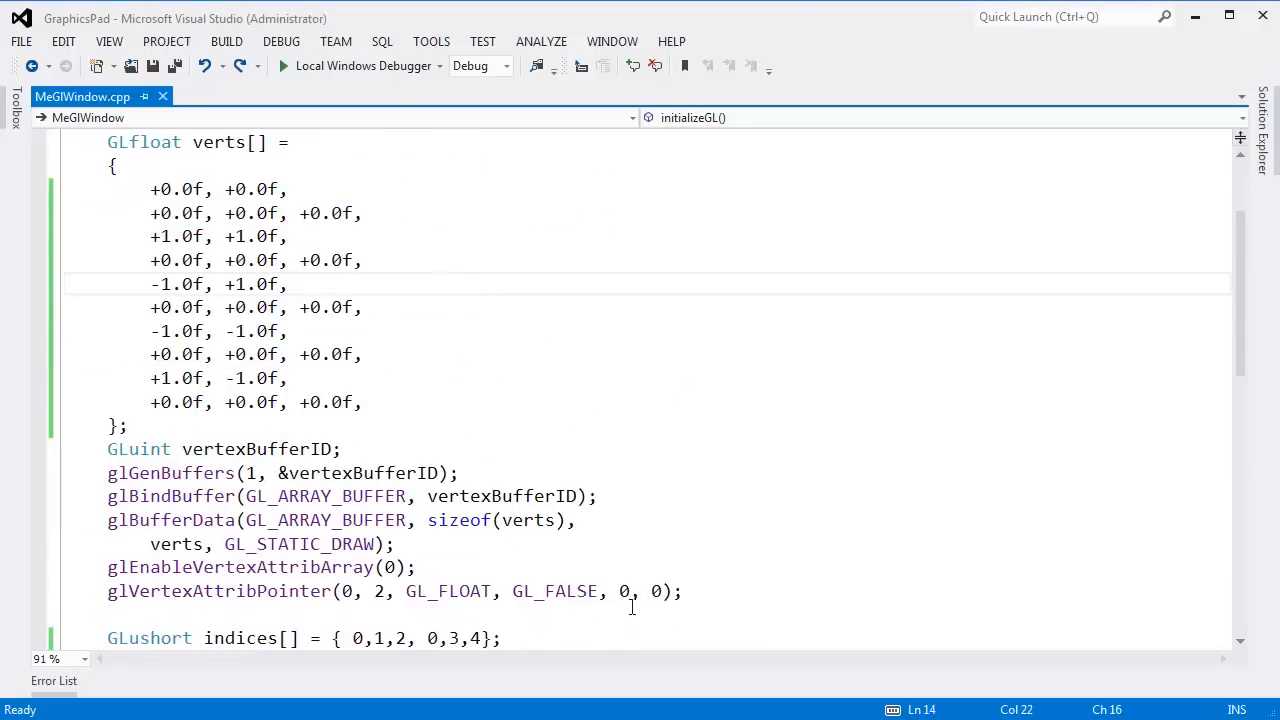
pyautogui.write('sizeof(float')
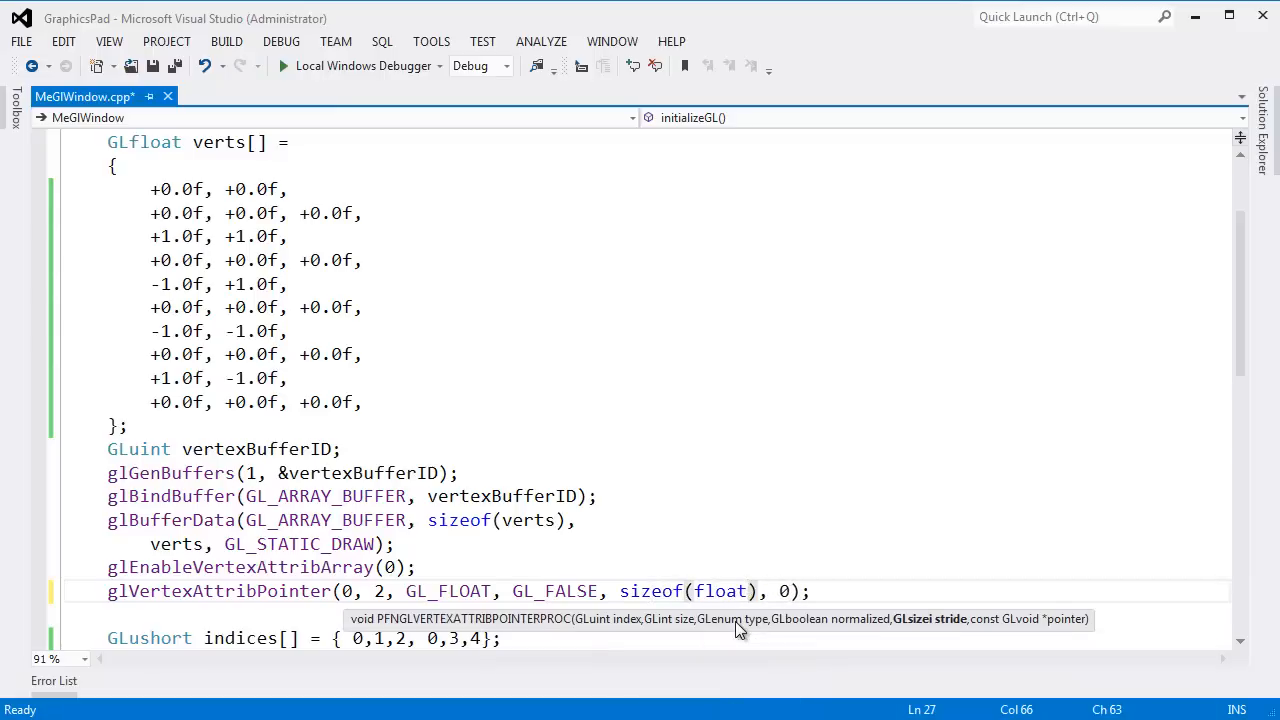
pyautogui.write('* 5')
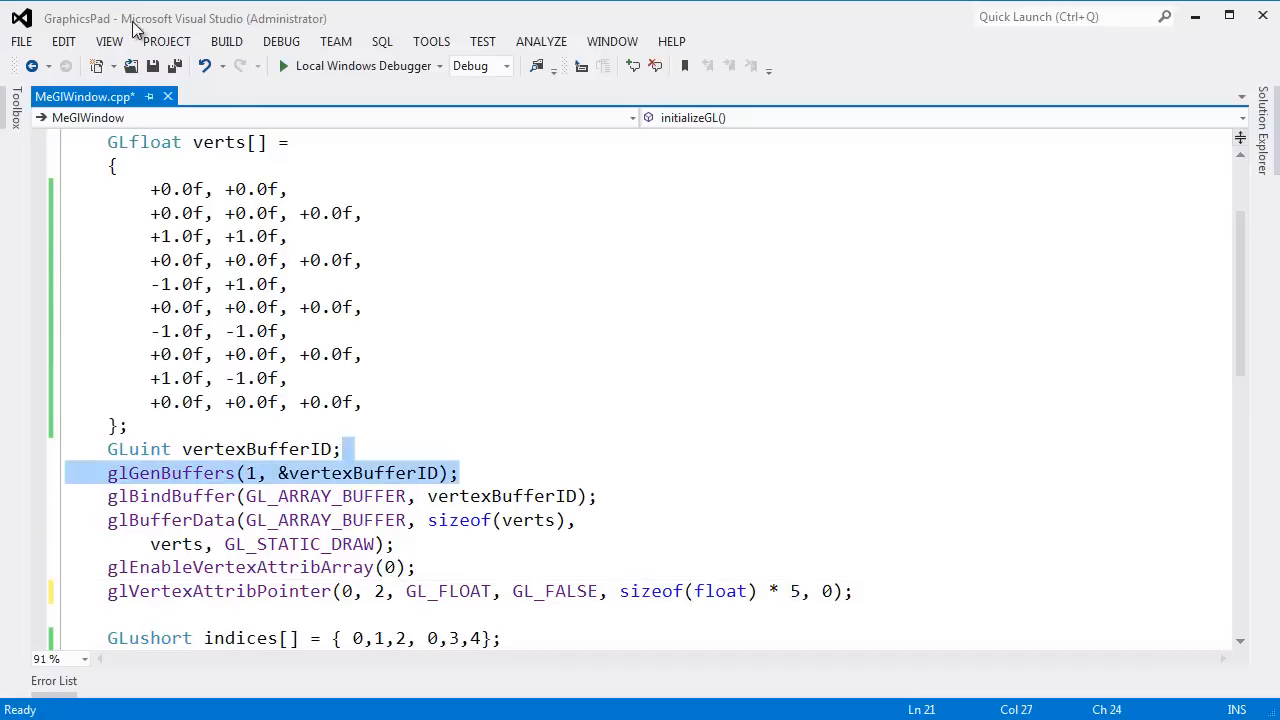
pyautogui.moveTo(552, 252)
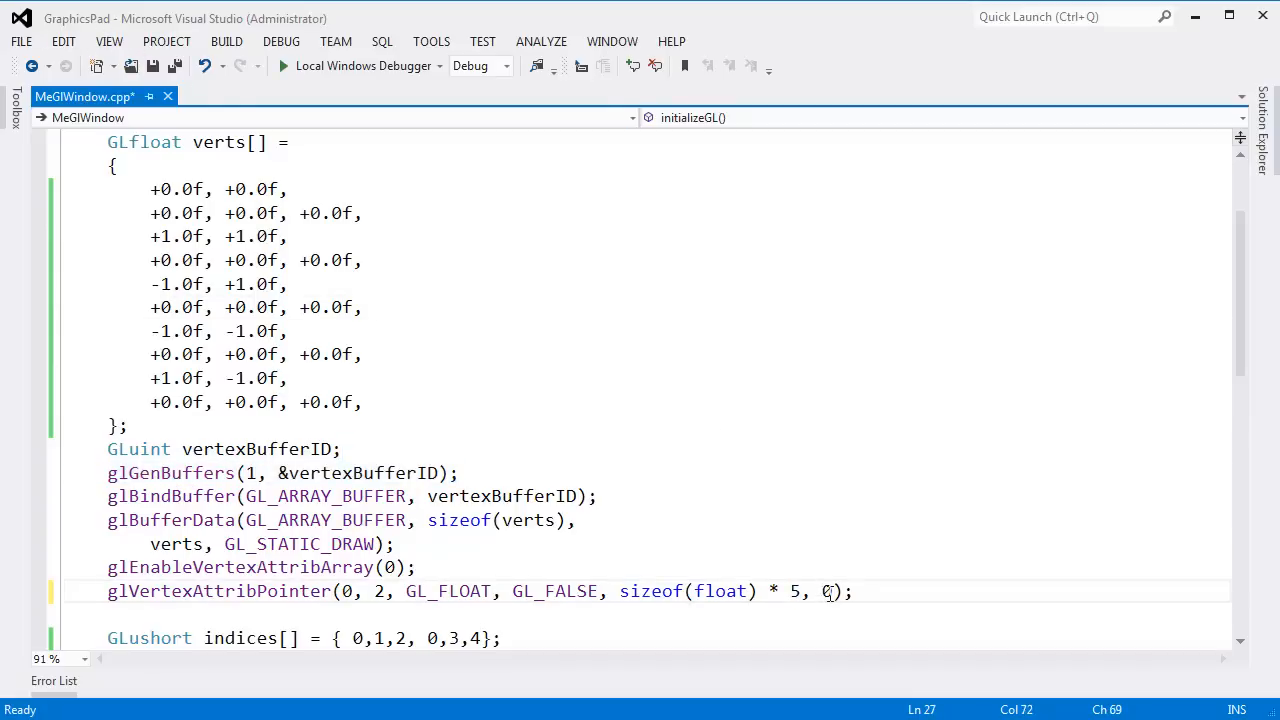
pyautogui.moveTo(824, 592)
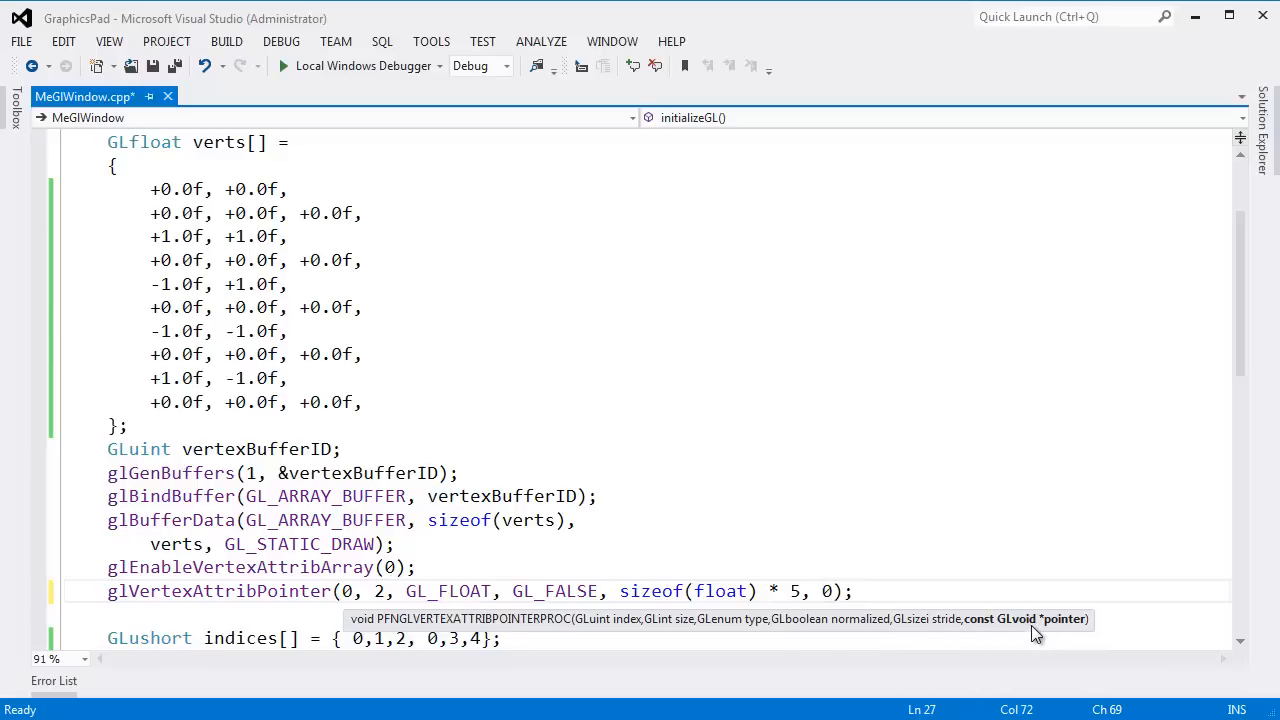
pyautogui.moveTo(1044, 632)
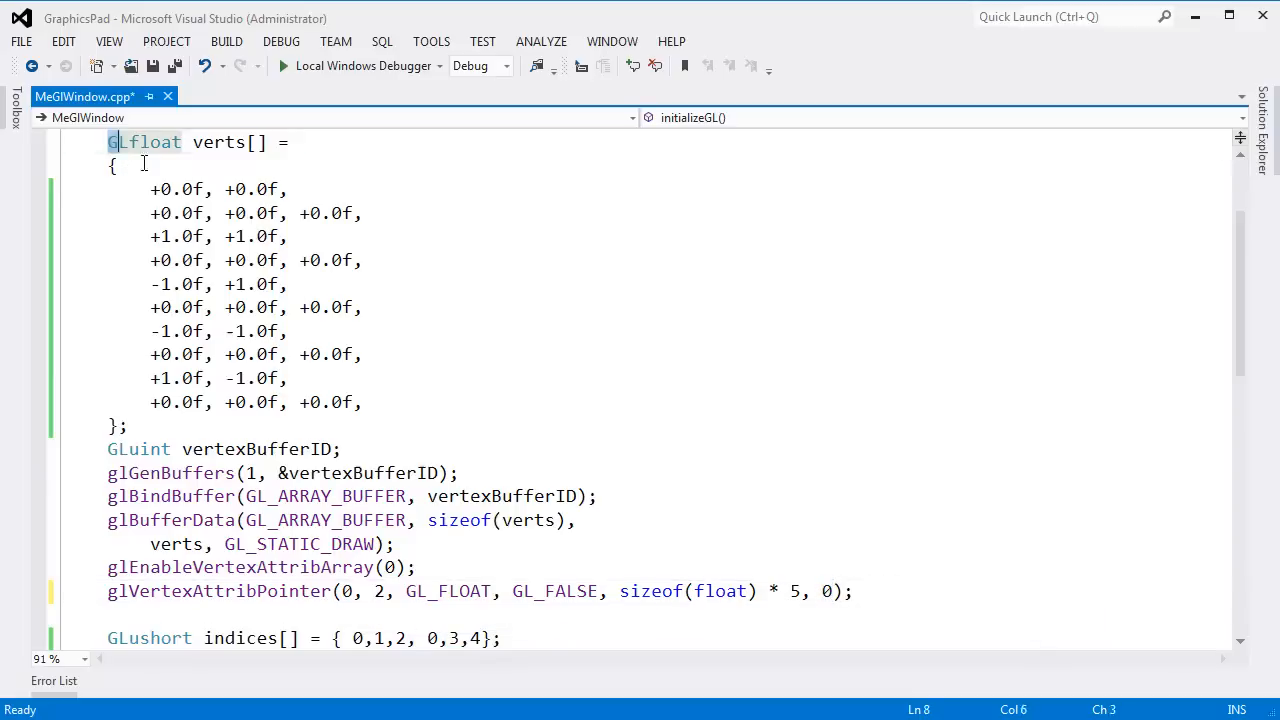
# Add glEnableVertexAttribArray(1); after the position pointer call and begin the next gl call
pyautogui.click(824, 592)
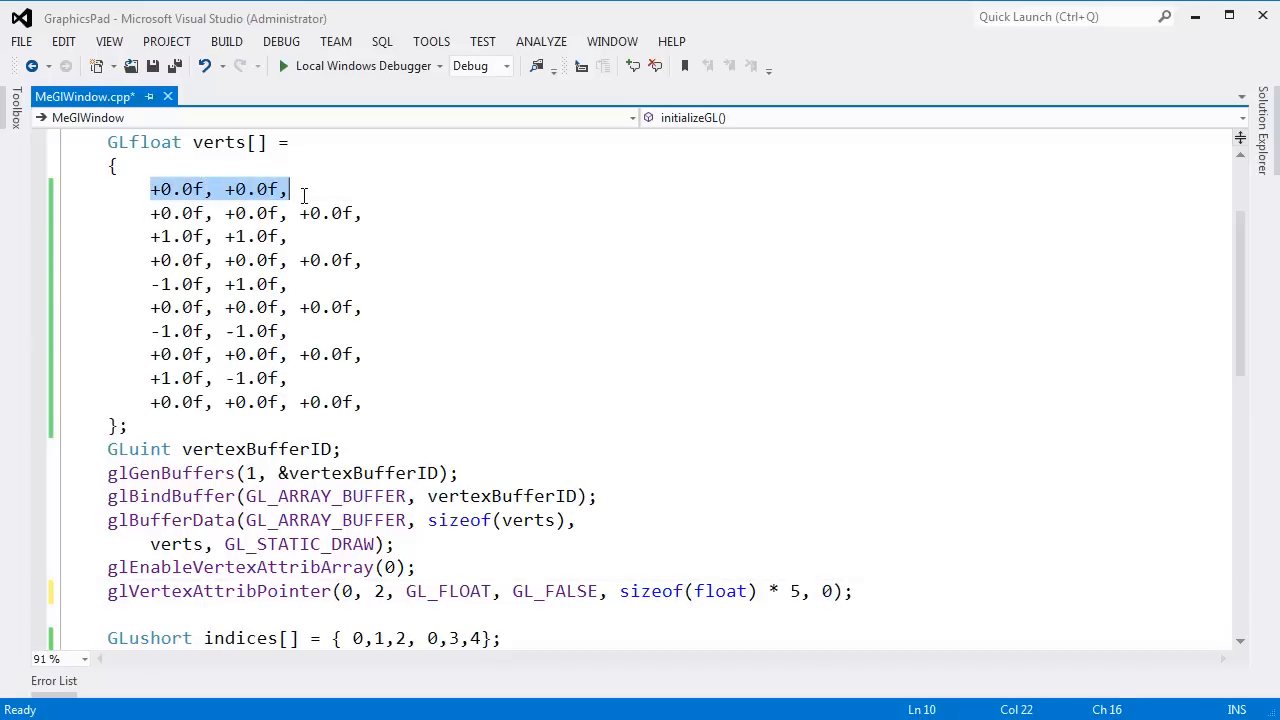
pyautogui.click(150, 190)
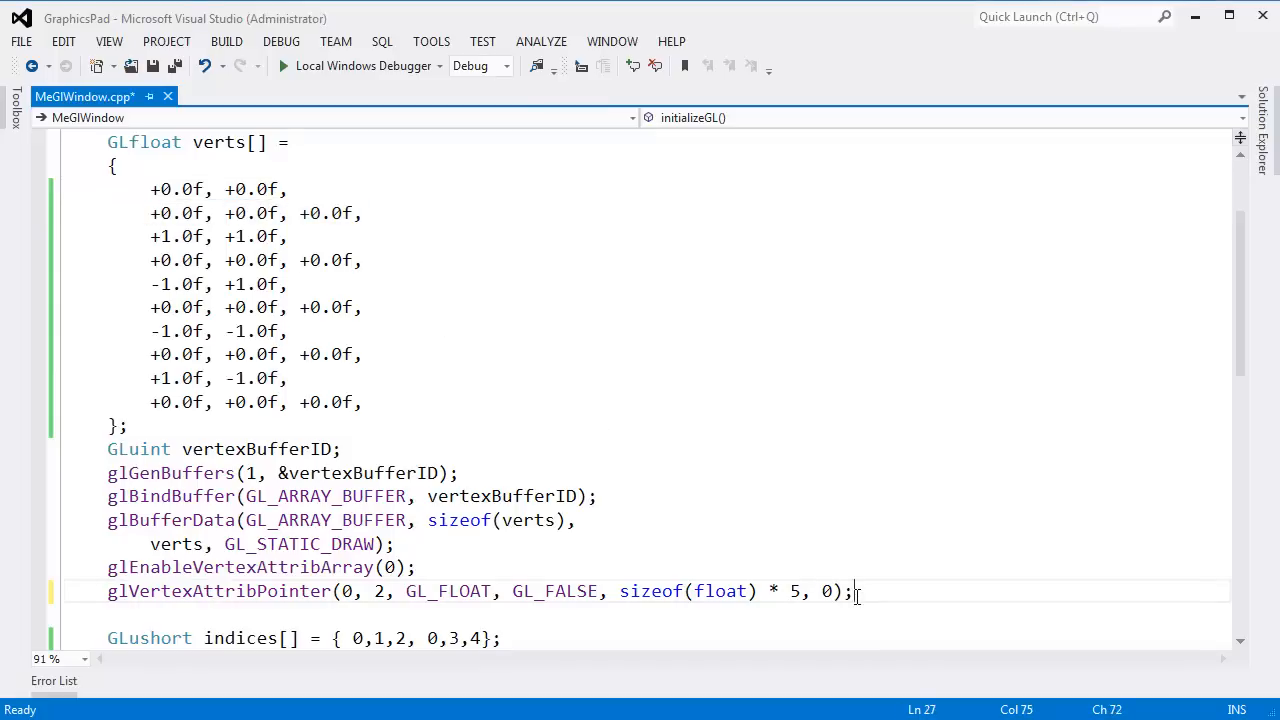
pyautogui.press('enter')
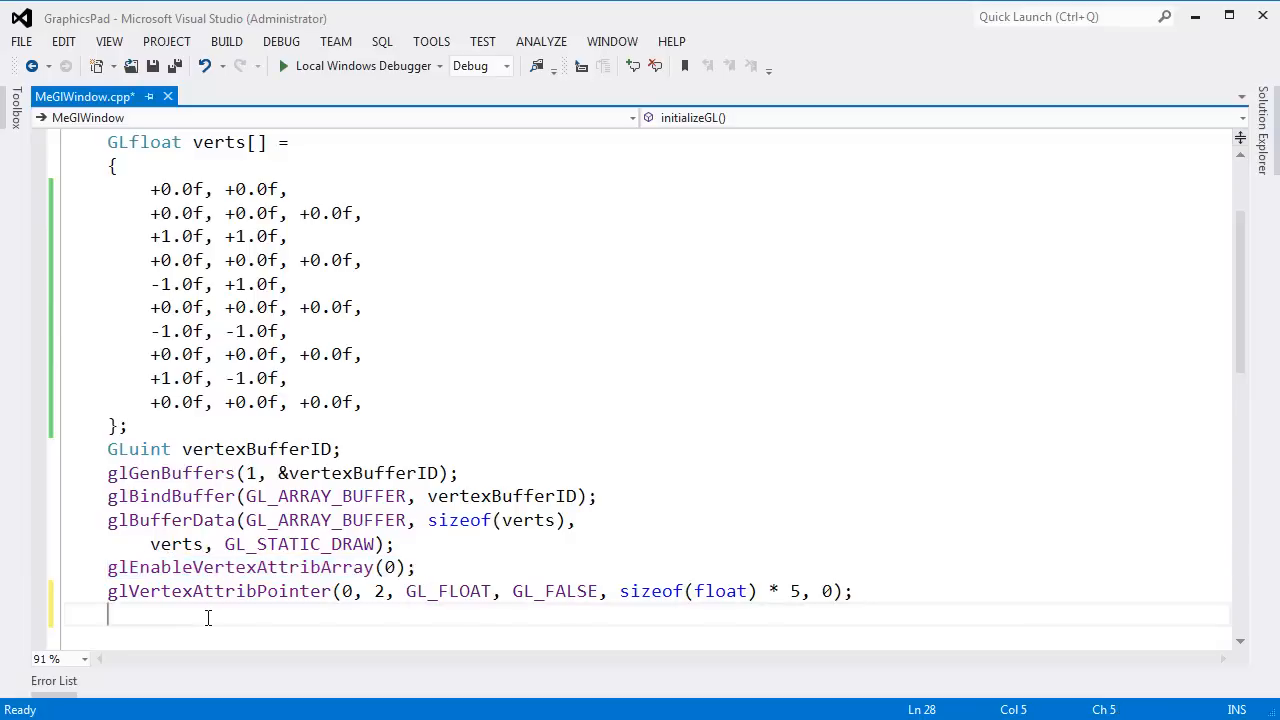
pyautogui.write('glEna')
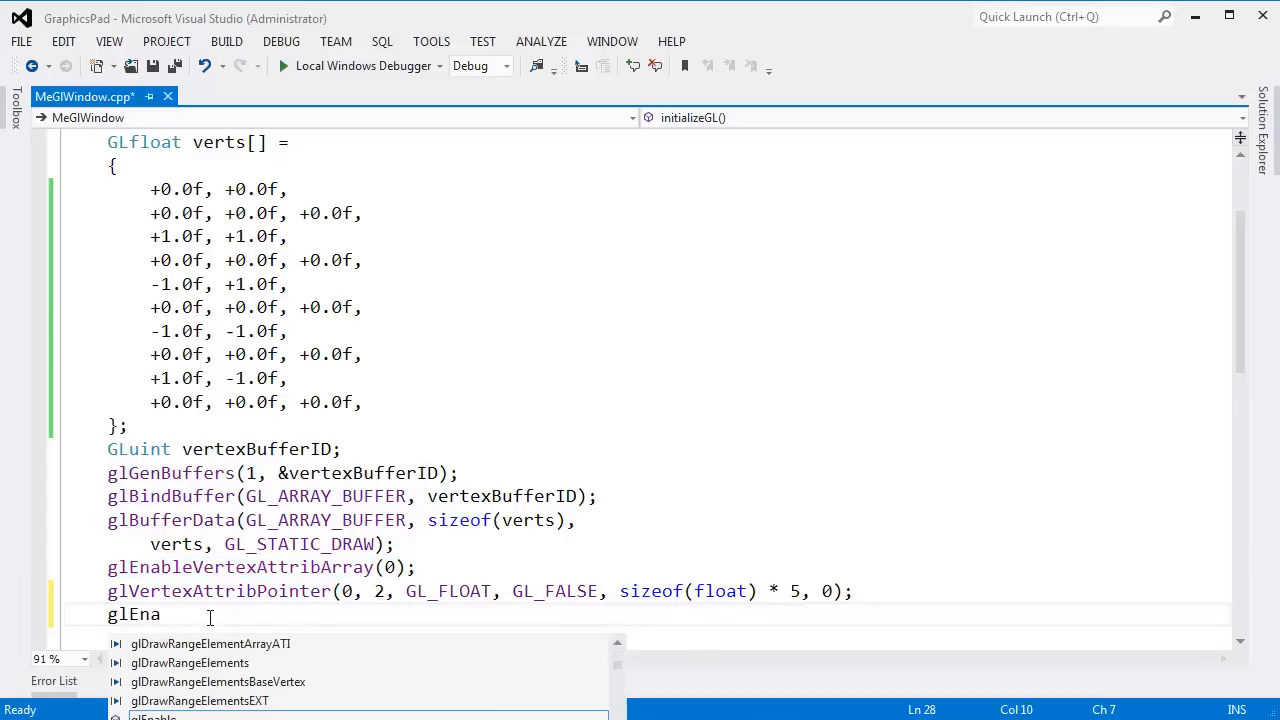
pyautogui.write('ble')
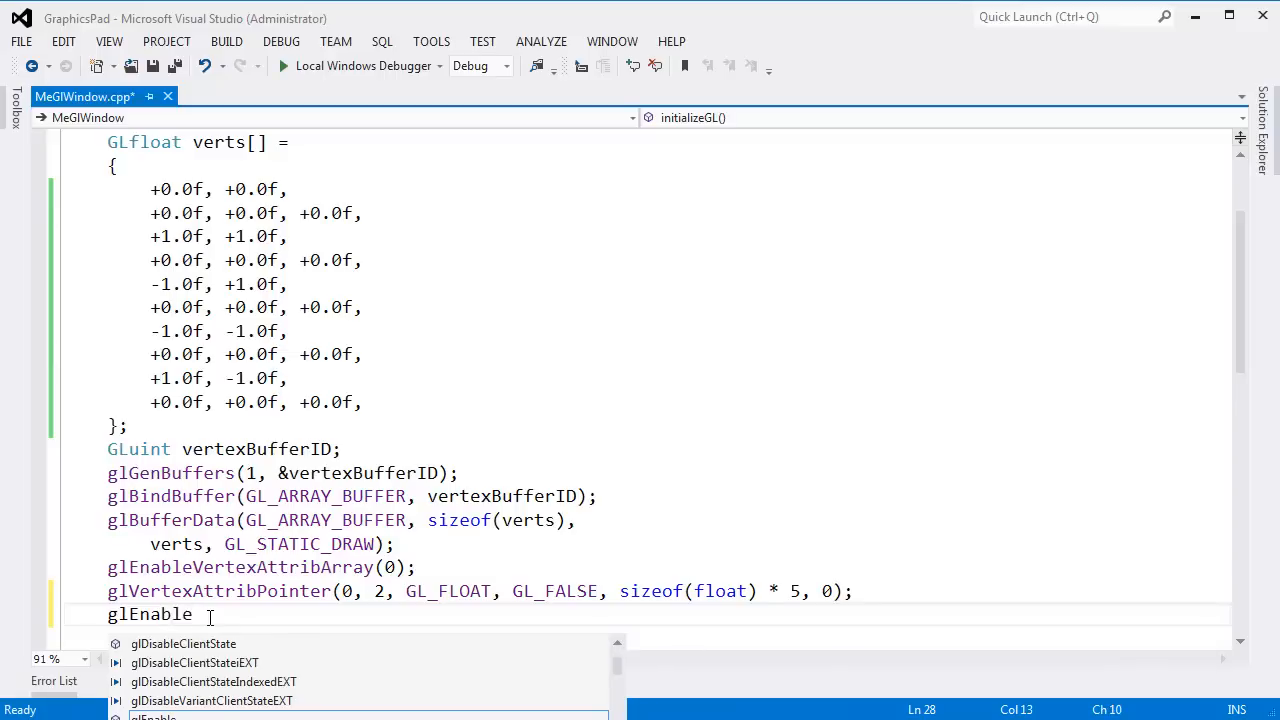
pyautogui.write('vertexc')
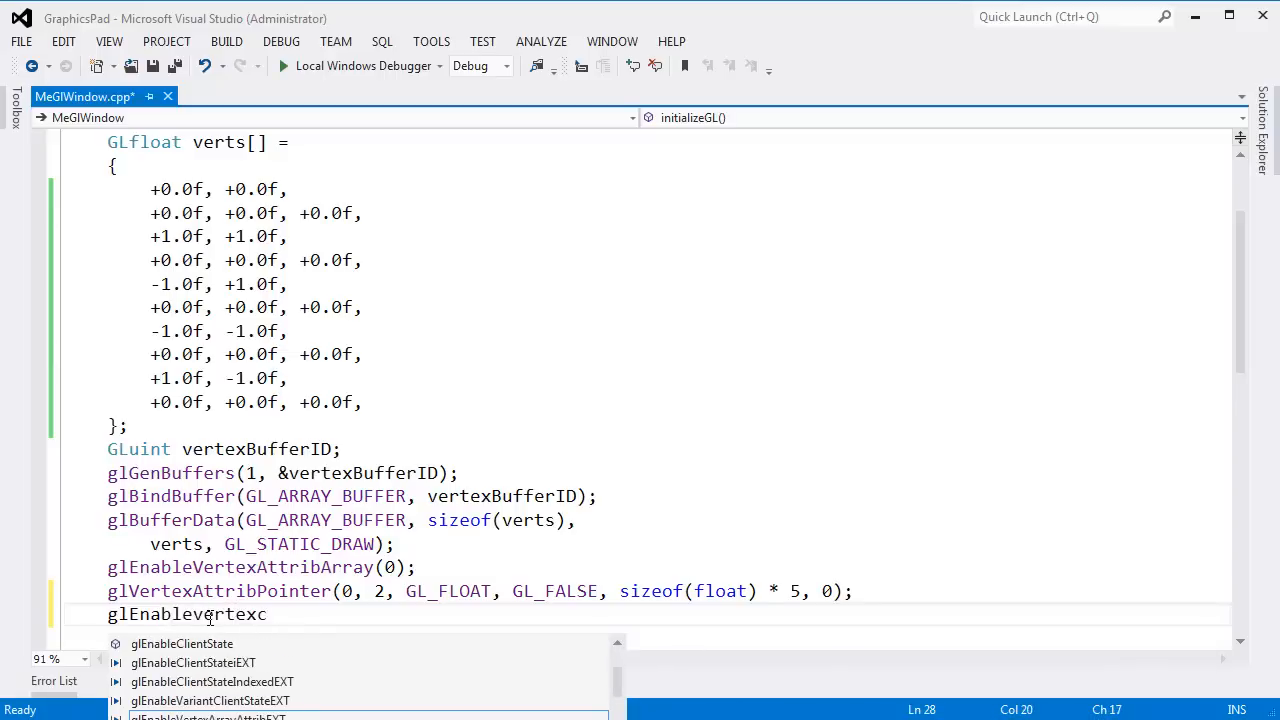
pyautogui.write('attribArray')
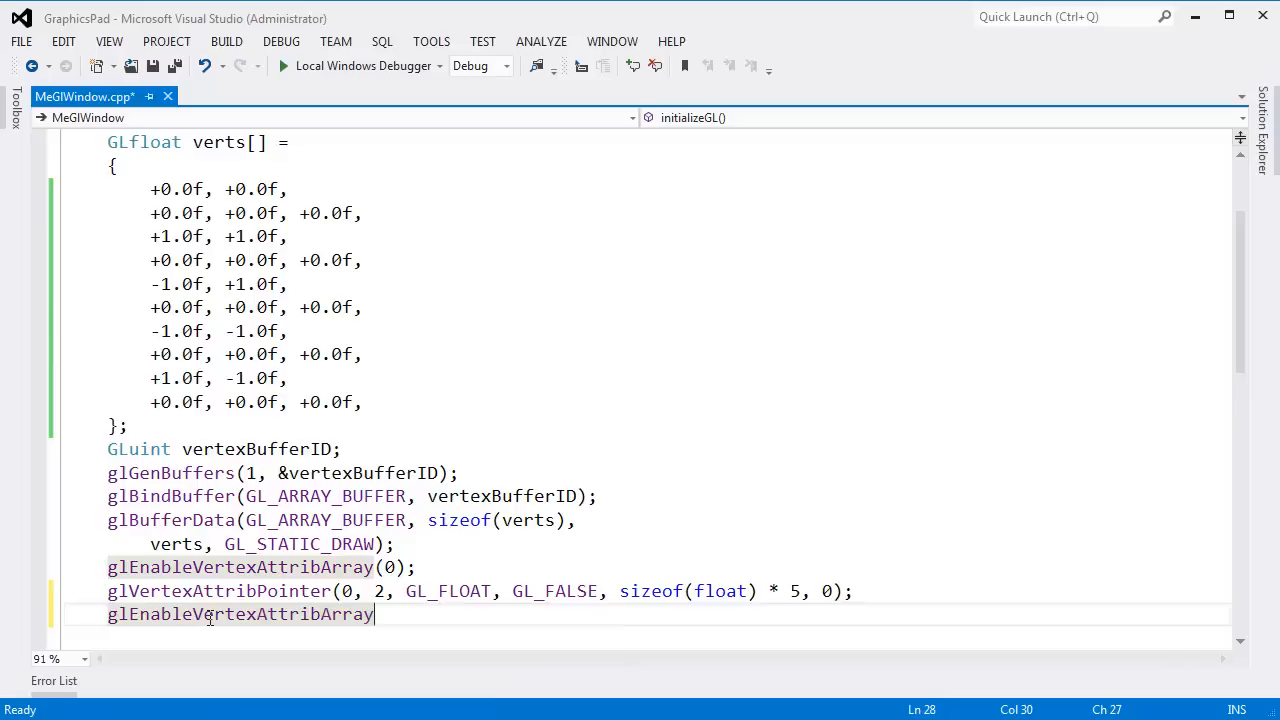
pyautogui.write('(1')
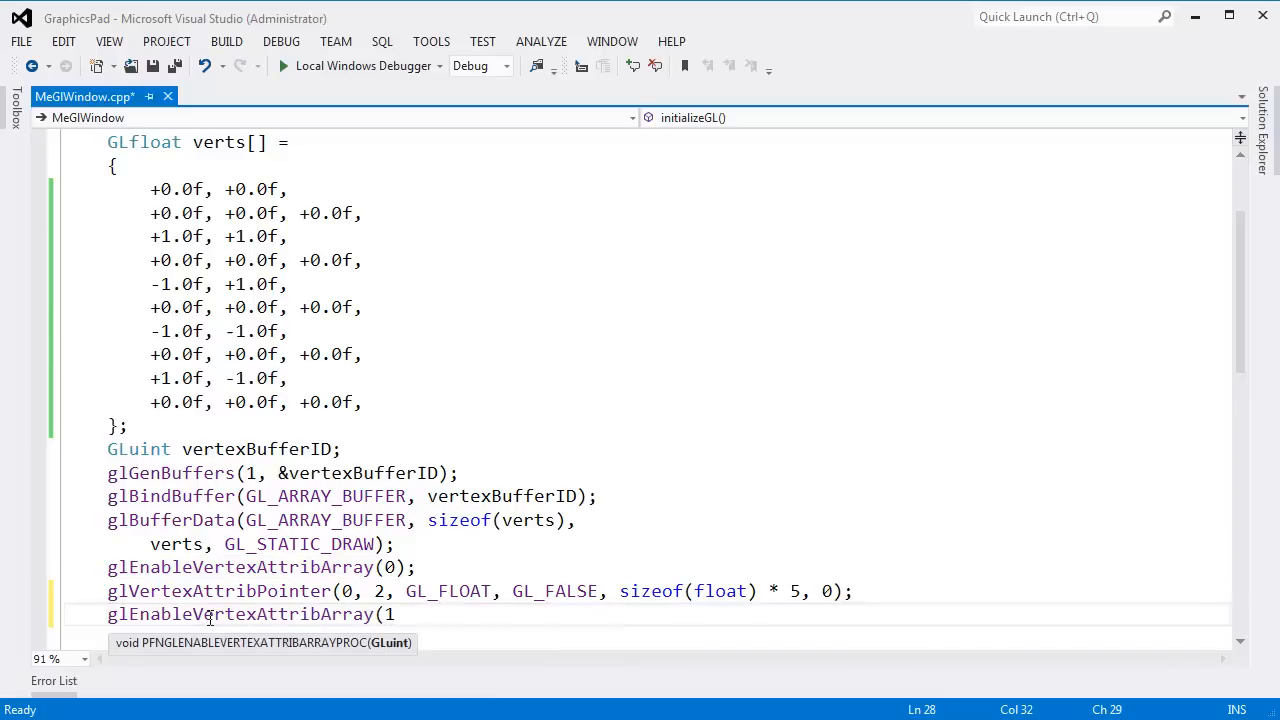
pyautogui.write('1);')
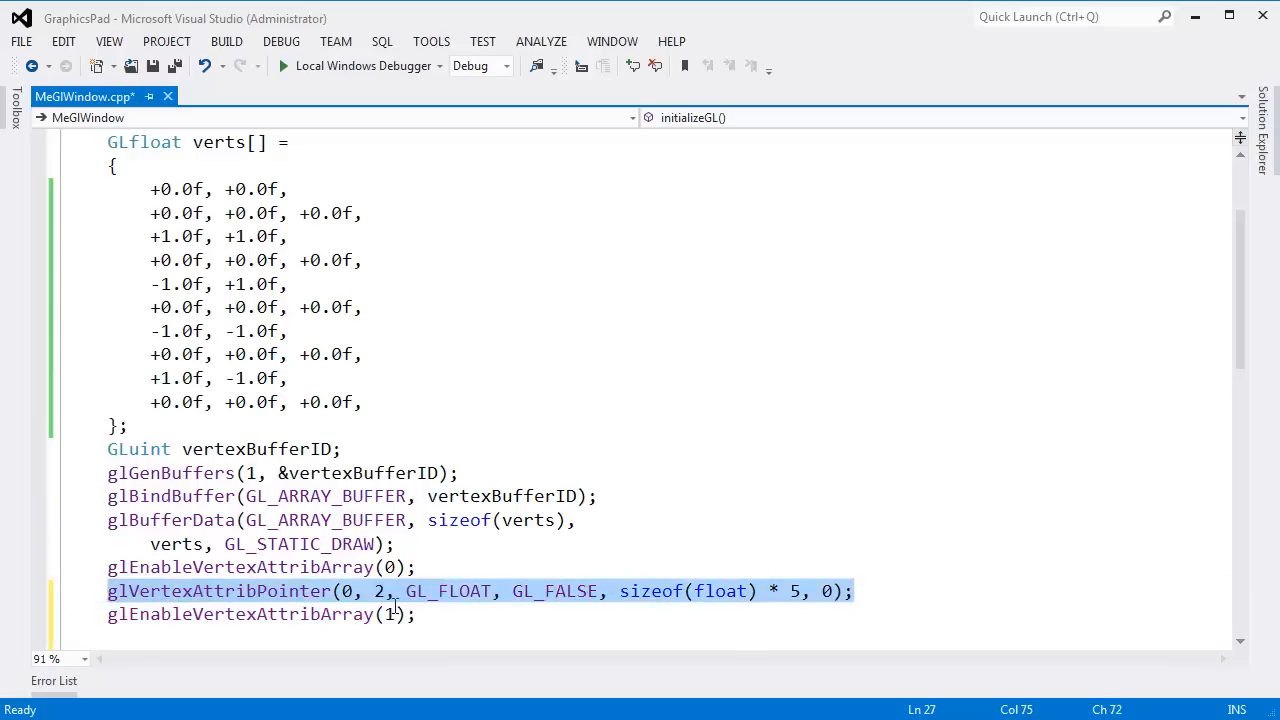
pyautogui.write('gl')
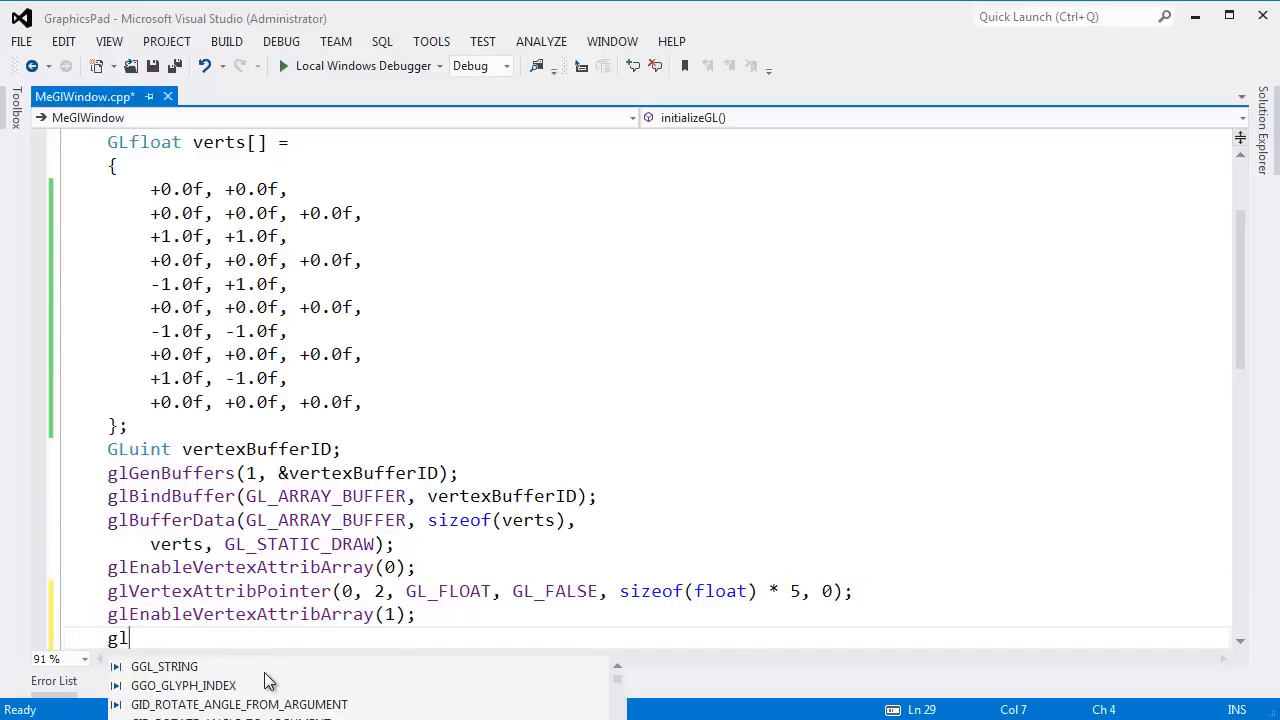
# Write glVertexAttribPointer(1, 3, GL_FLOAT for the colour attribute
pyautogui.write('VertexAttribPointer(')
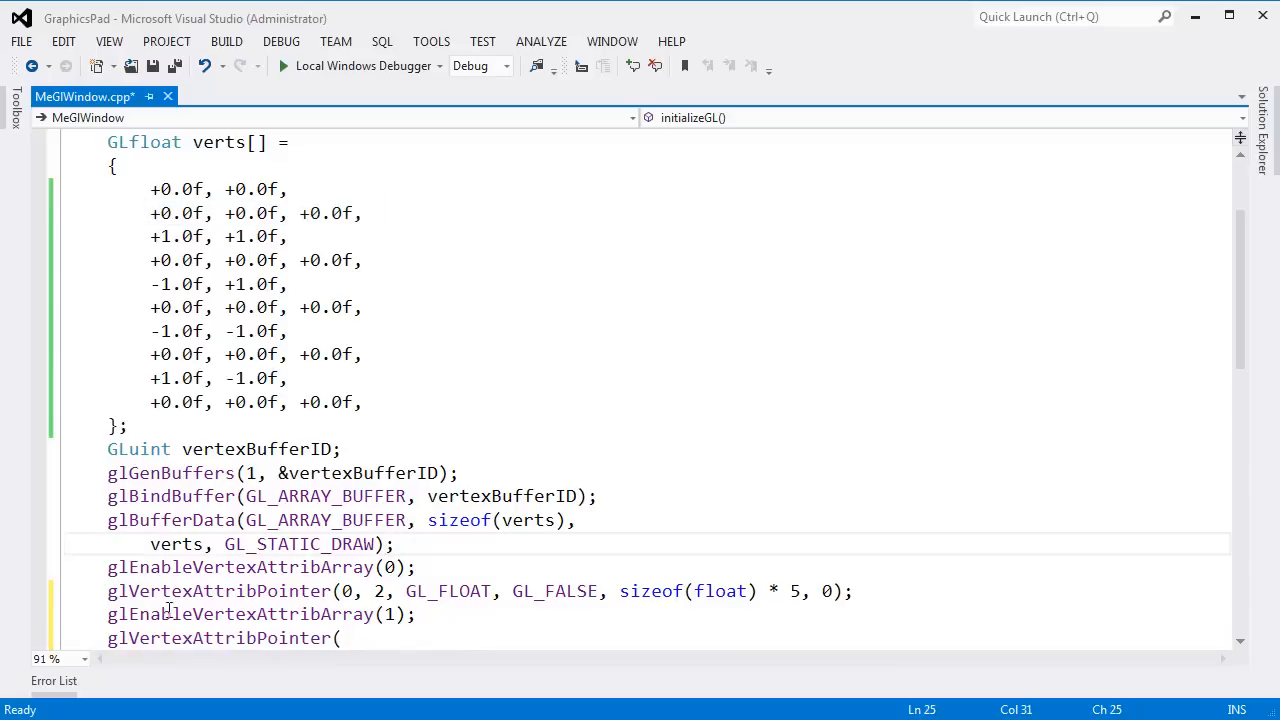
pyautogui.moveTo(108, 520); pyautogui.dragTo(396, 544)
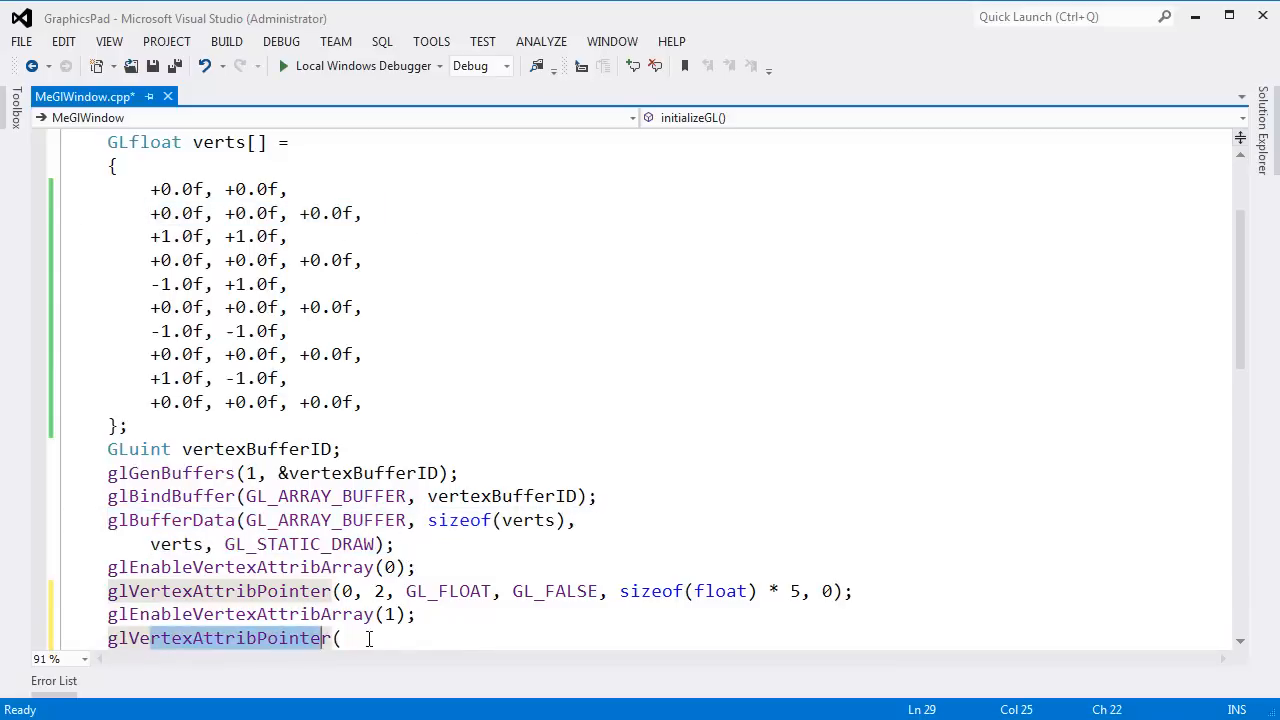
pyautogui.write('1,')
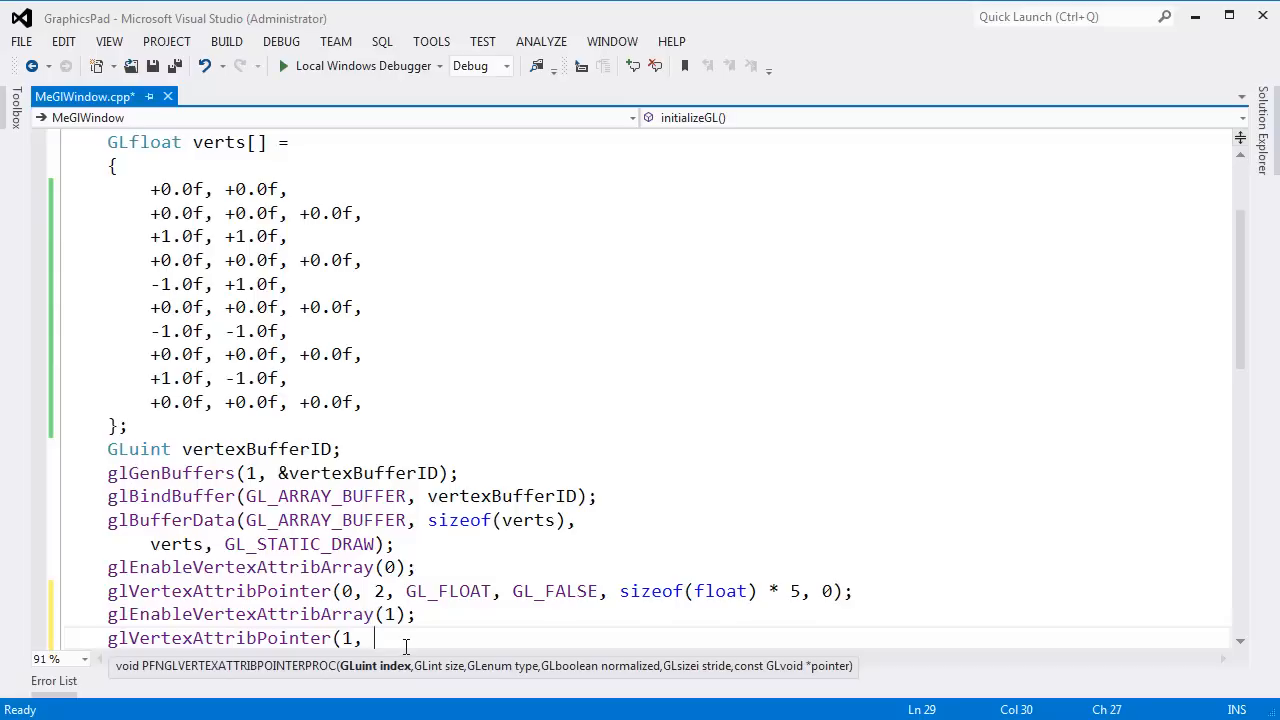
pyautogui.write('3,')
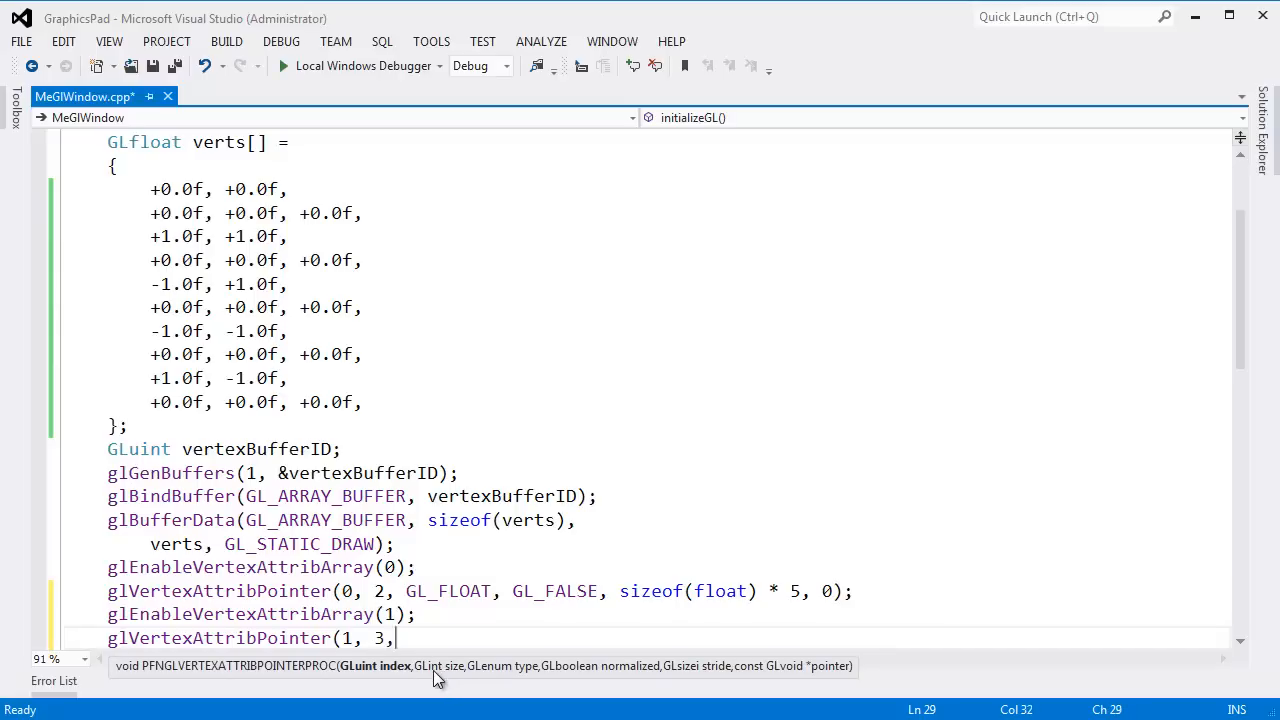
pyautogui.write('gl_')
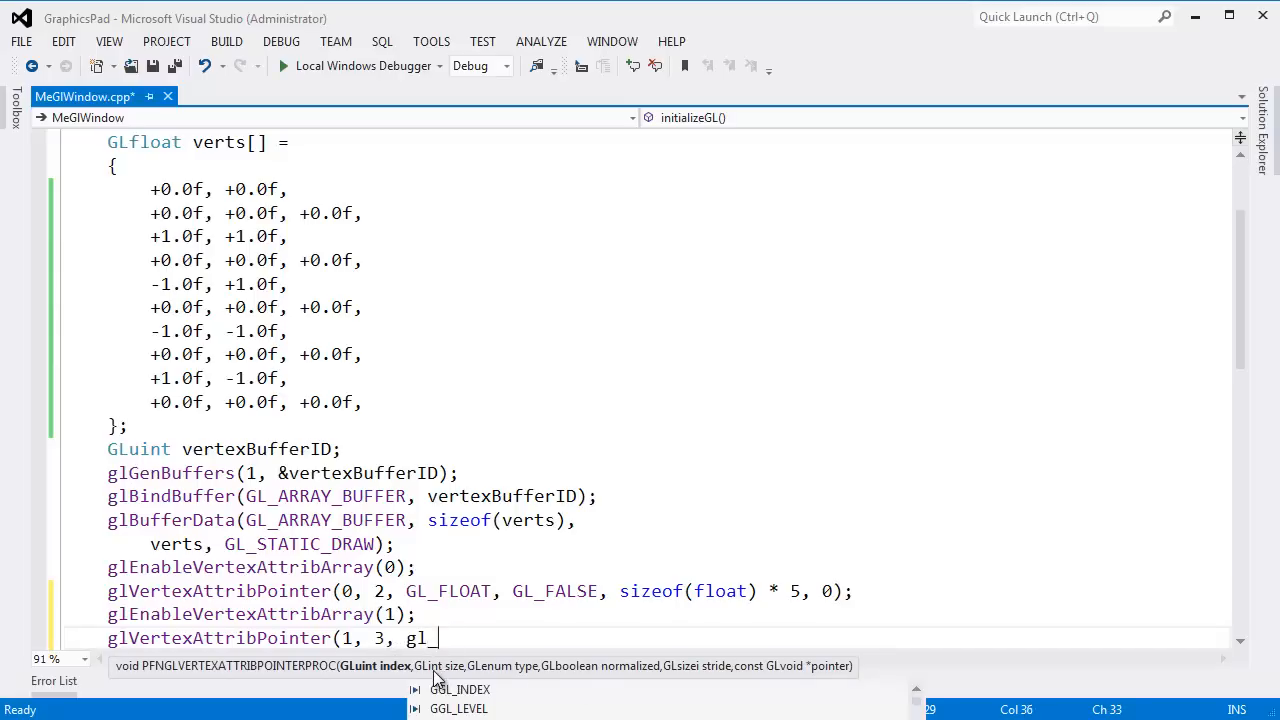
pyautogui.write('GL_FLOAT,')
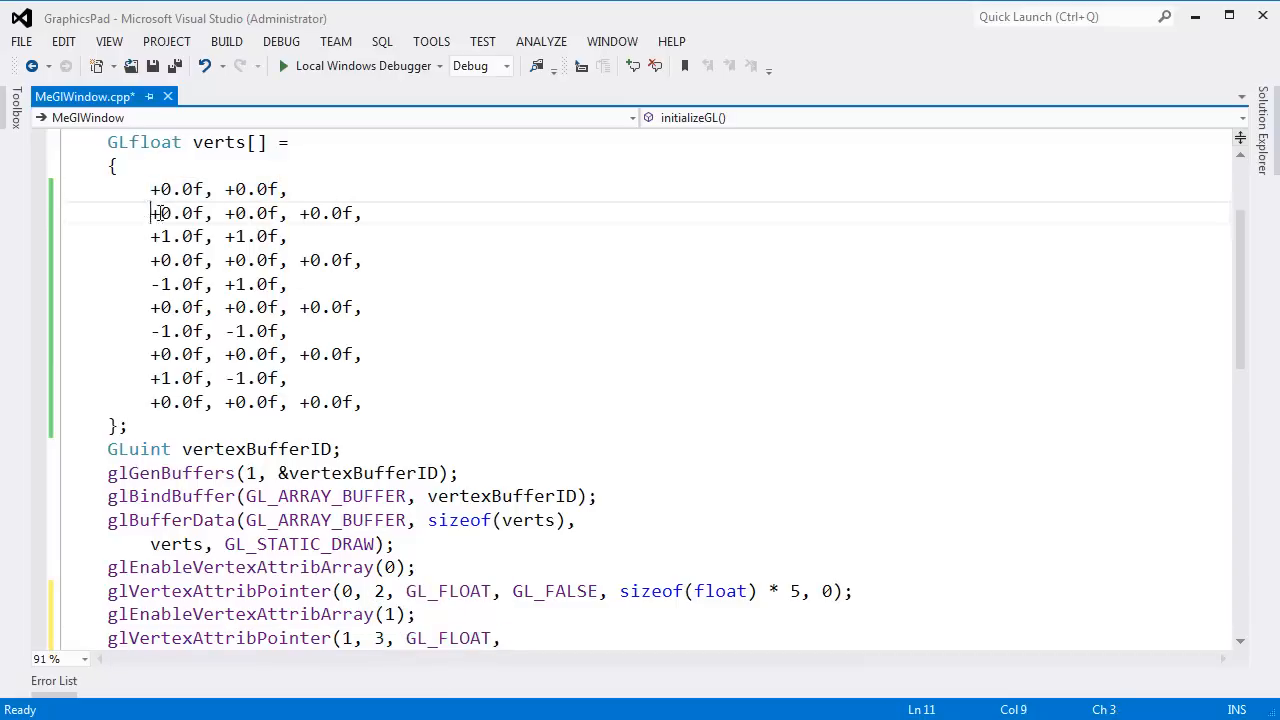
# Continue the call with GL_FALSE and a stride of sizeof(float) * 5
pyautogui.moveTo(148, 212); pyautogui.dragTo(376, 212)
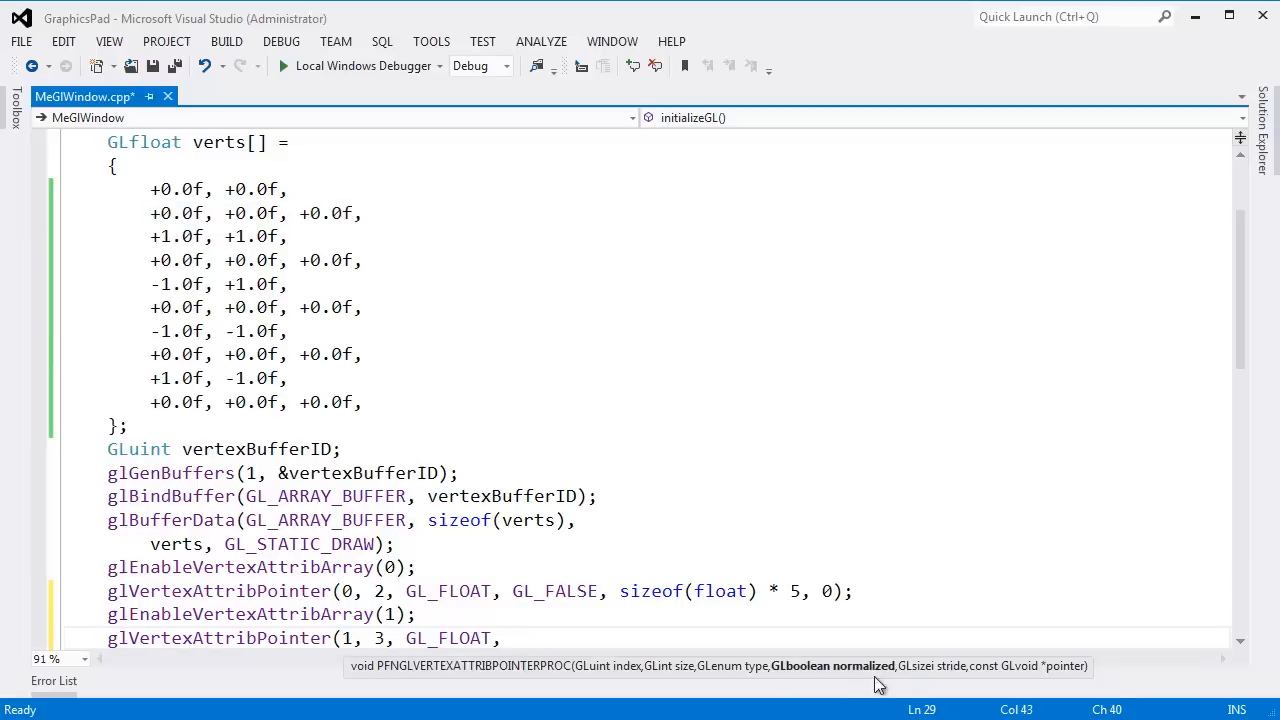
pyautogui.write('gl')
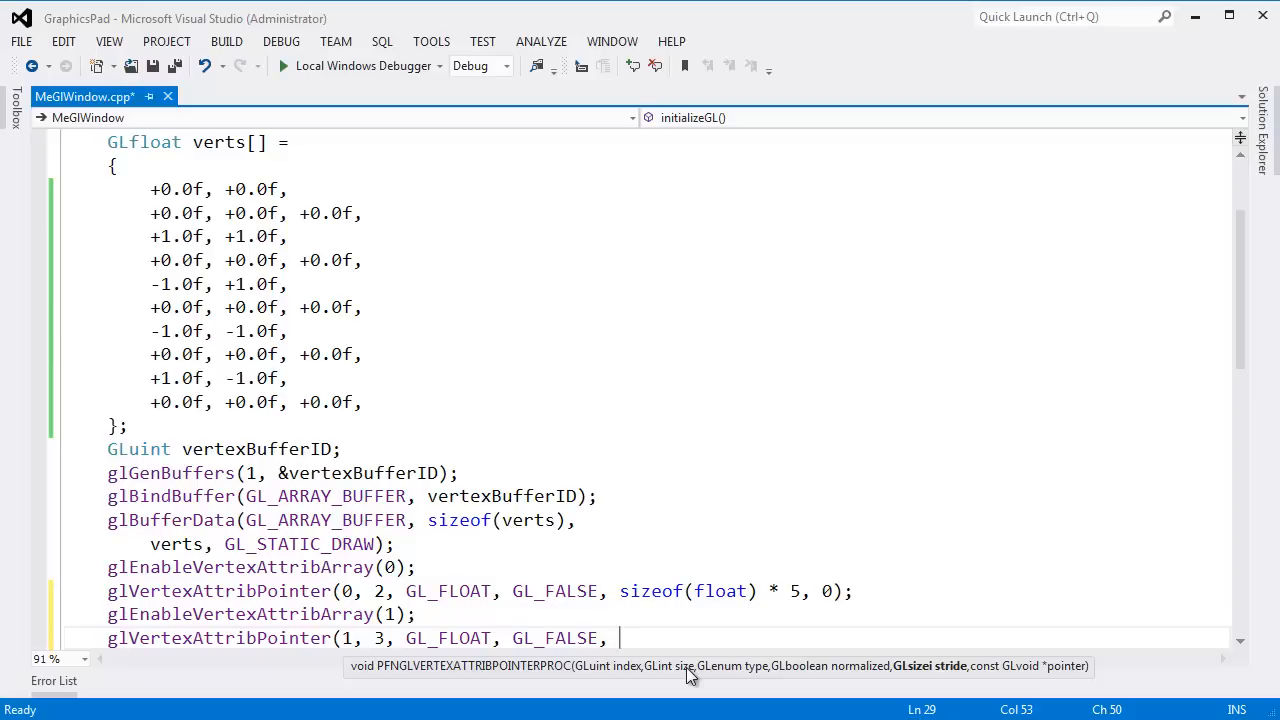
pyautogui.moveTo(960, 690)
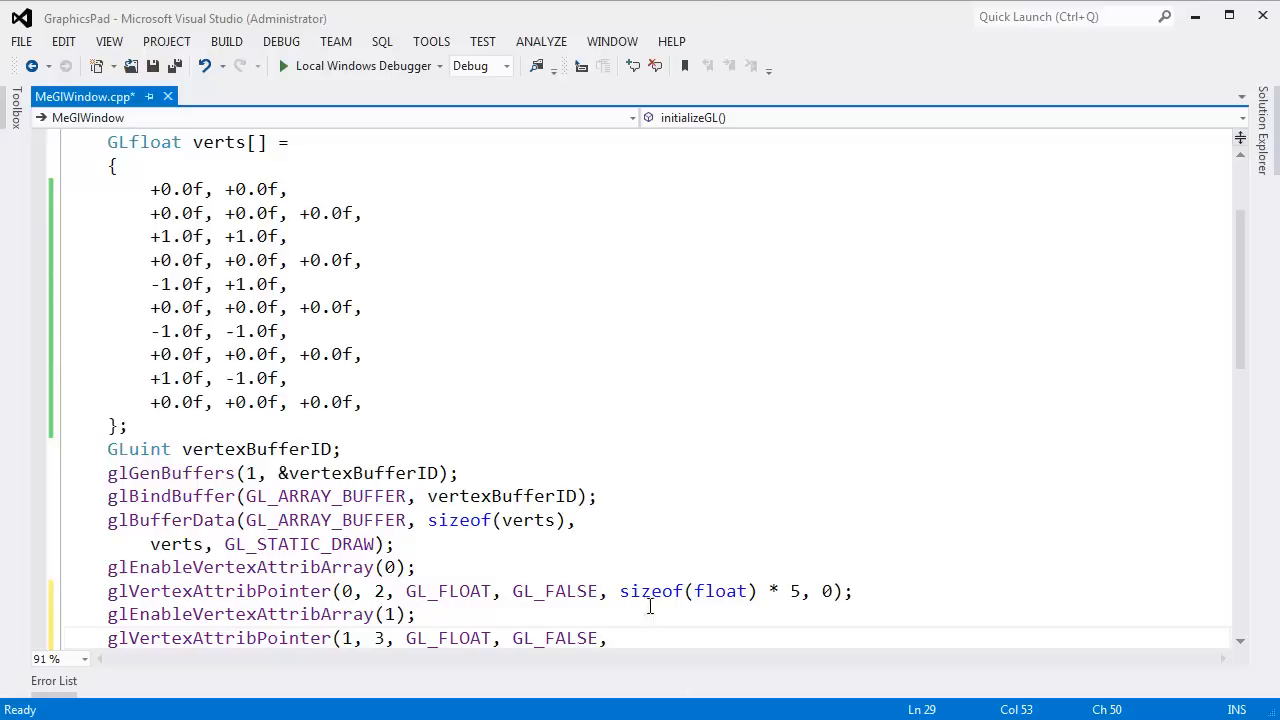
pyautogui.doubleClick(650, 590)
pyautogui.write(' sizeof(float) * 5,')
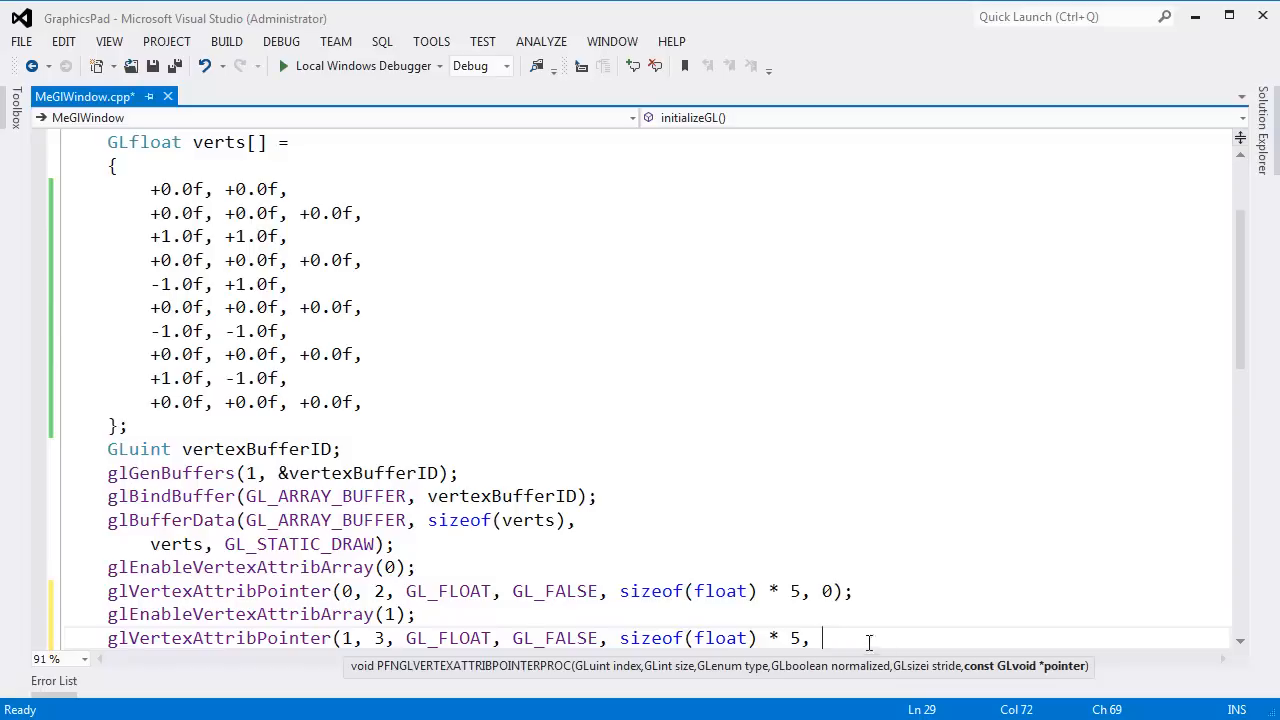
pyautogui.moveTo(1064, 678)
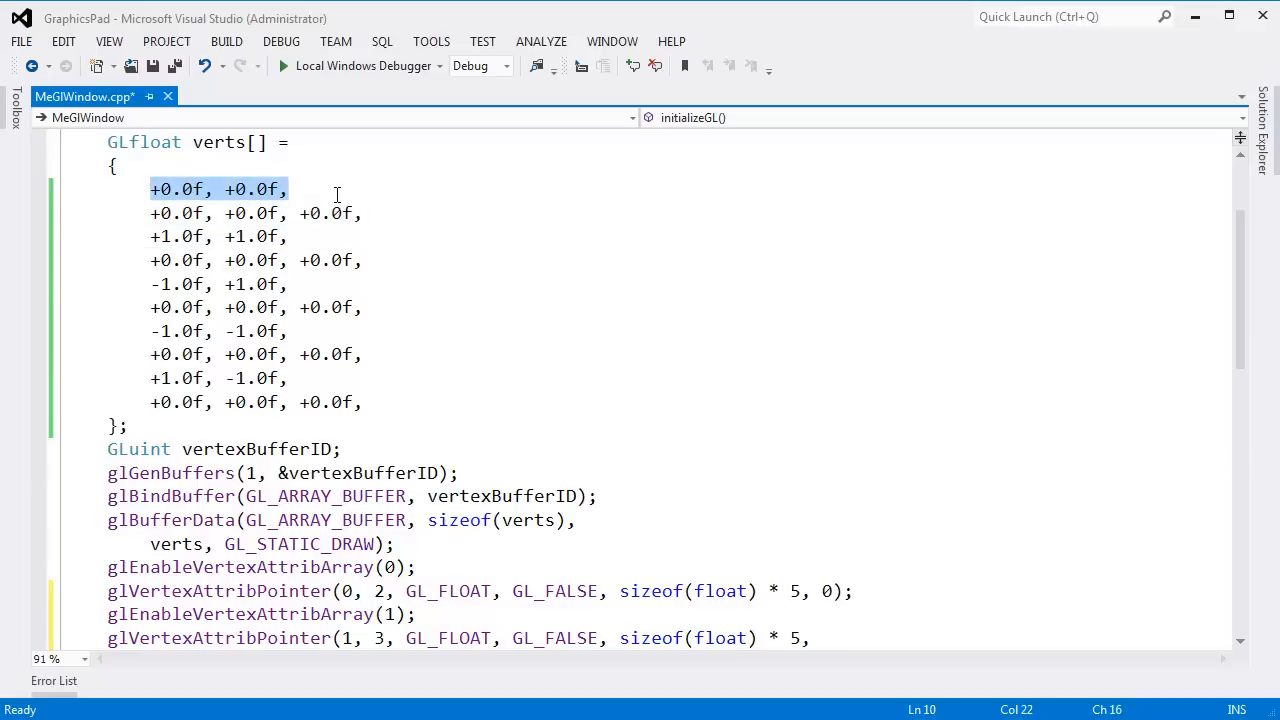
# Save, then finish the colour pointer with offset (char*)(sizeof(float) * 2) and run
pyautogui.click(150, 212)
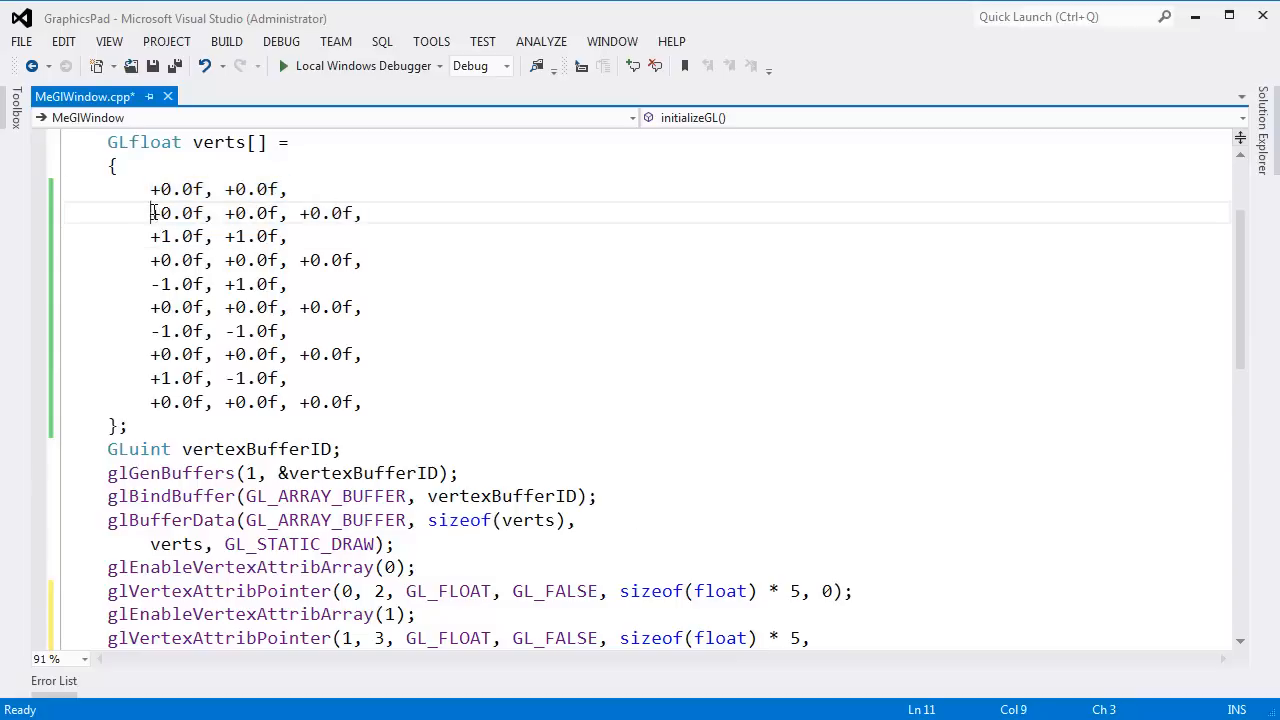
pyautogui.press('ctrl+s')
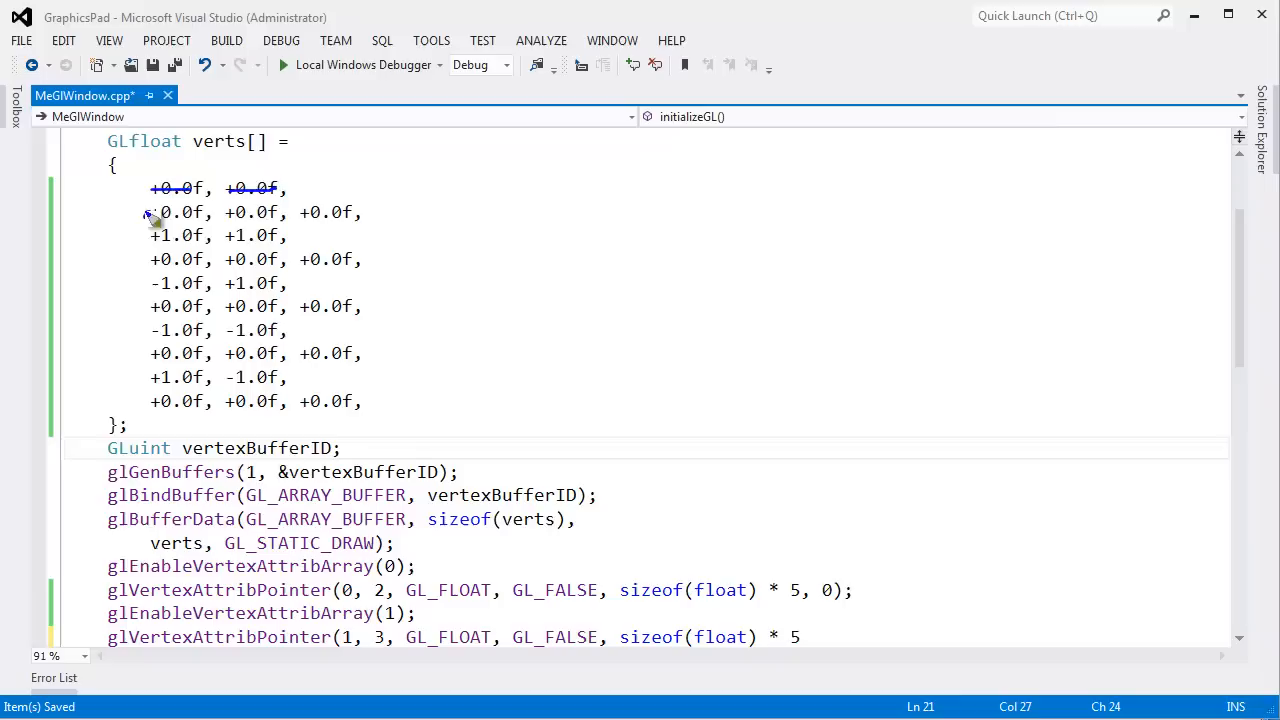
pyautogui.moveTo(356, 222)
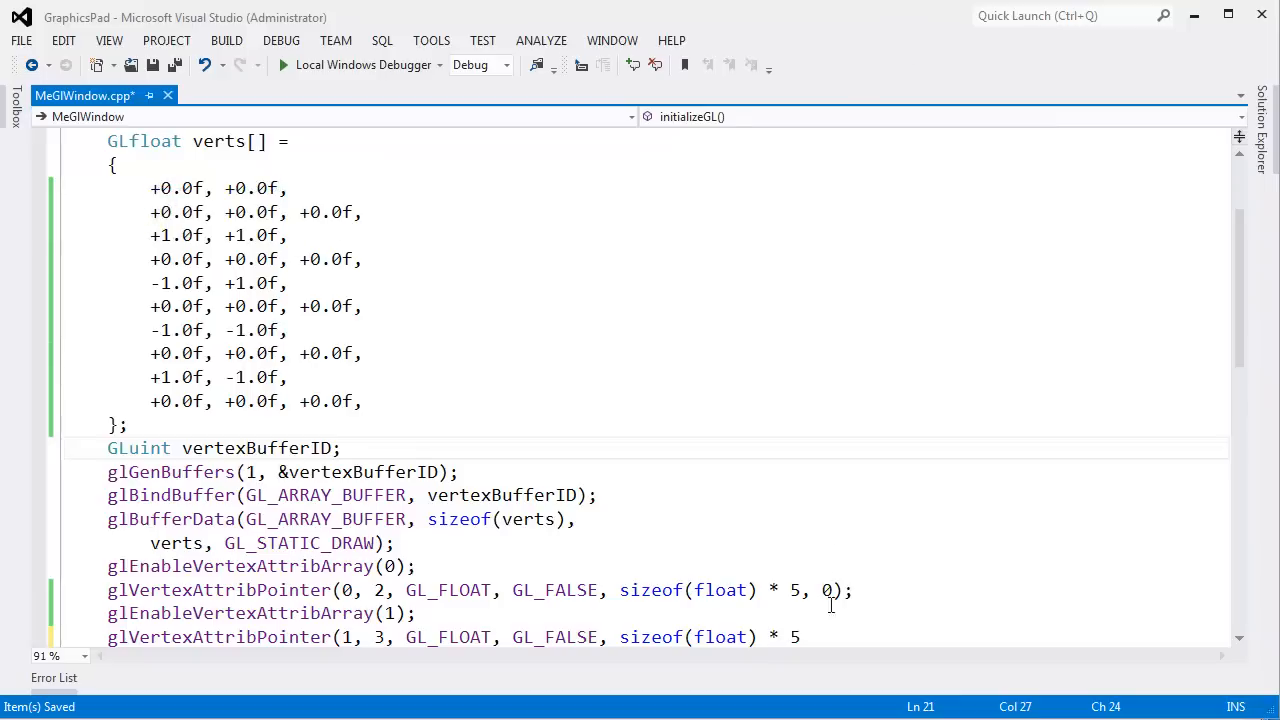
pyautogui.write('sizeof(float')
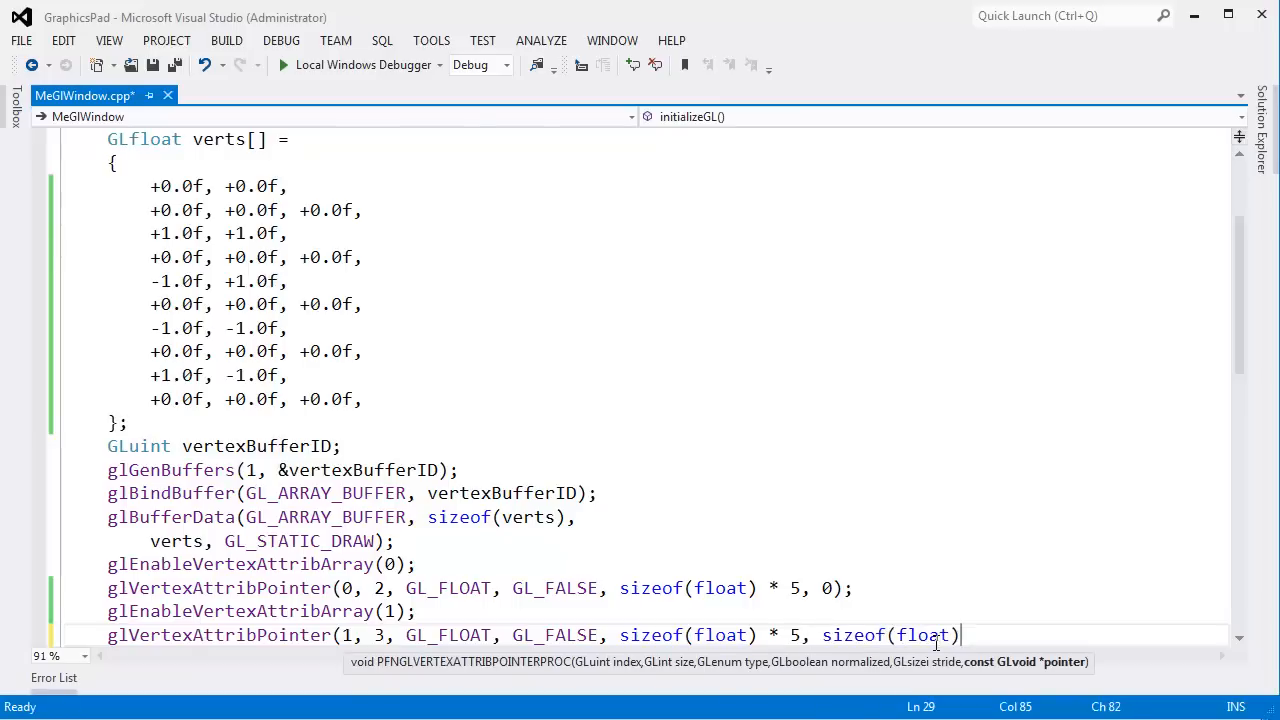
pyautogui.write('* 2);')
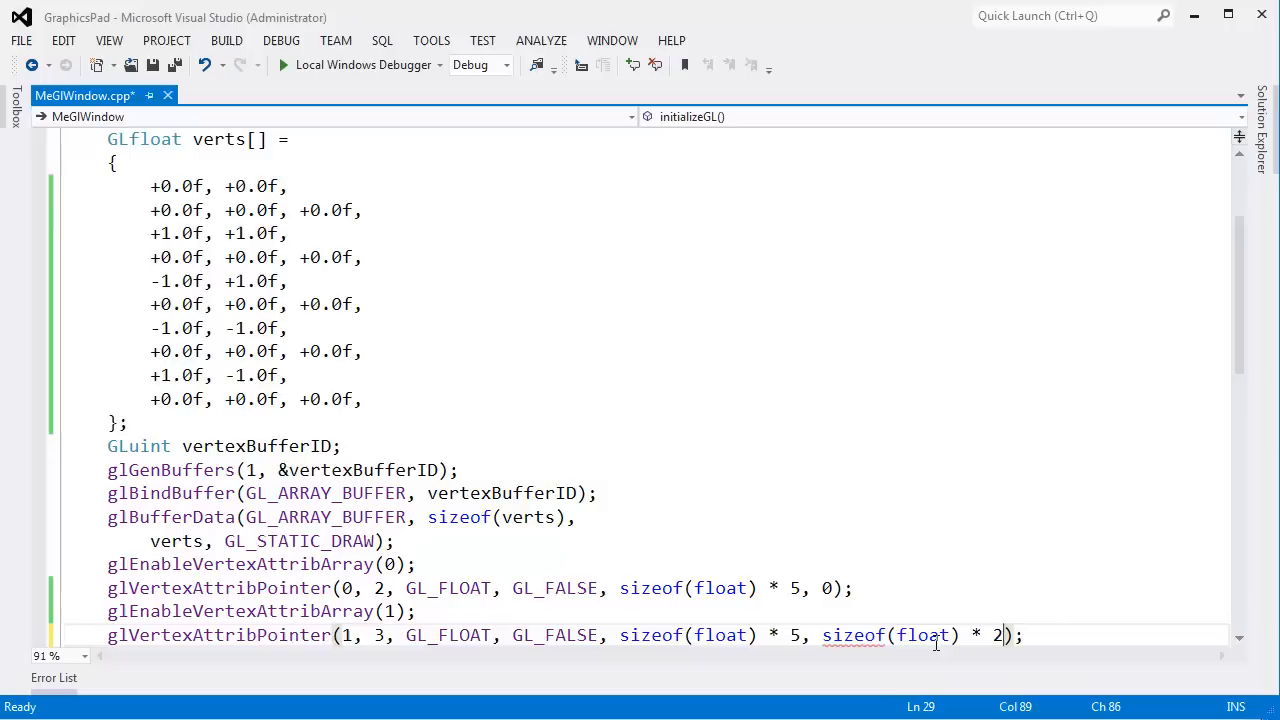
pyautogui.moveTo(936, 640)
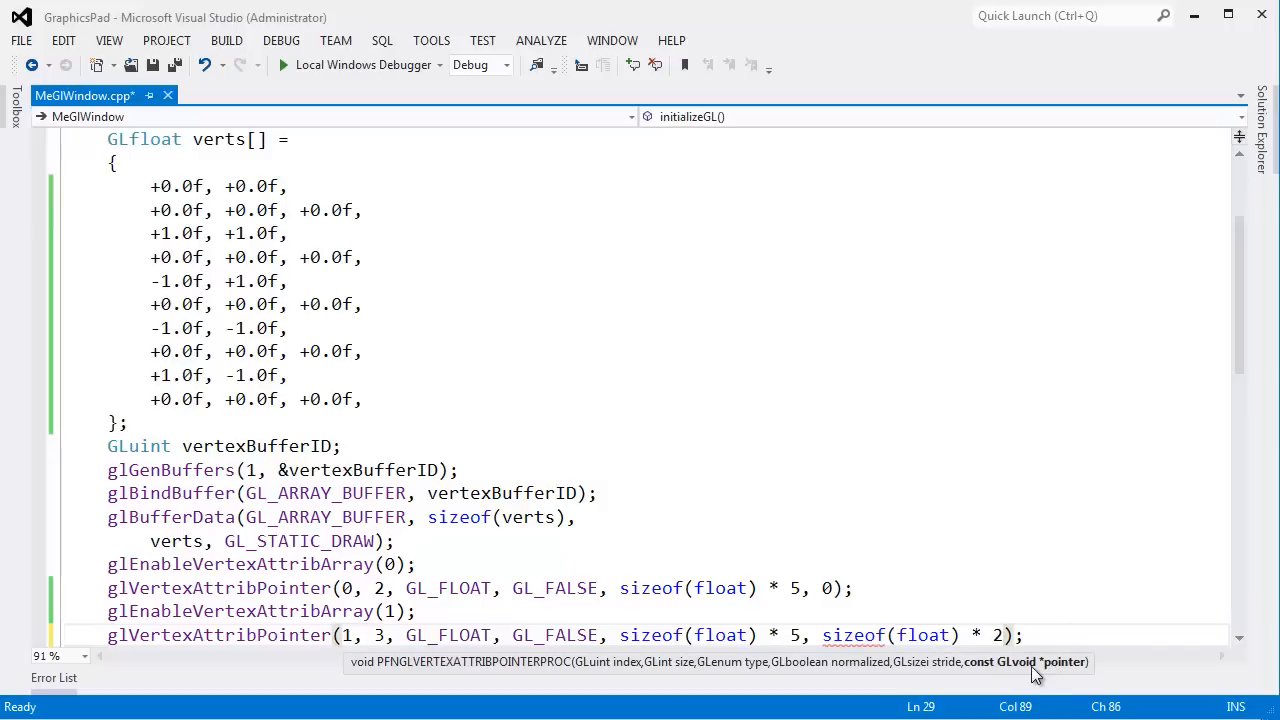
pyautogui.moveTo(838, 658)
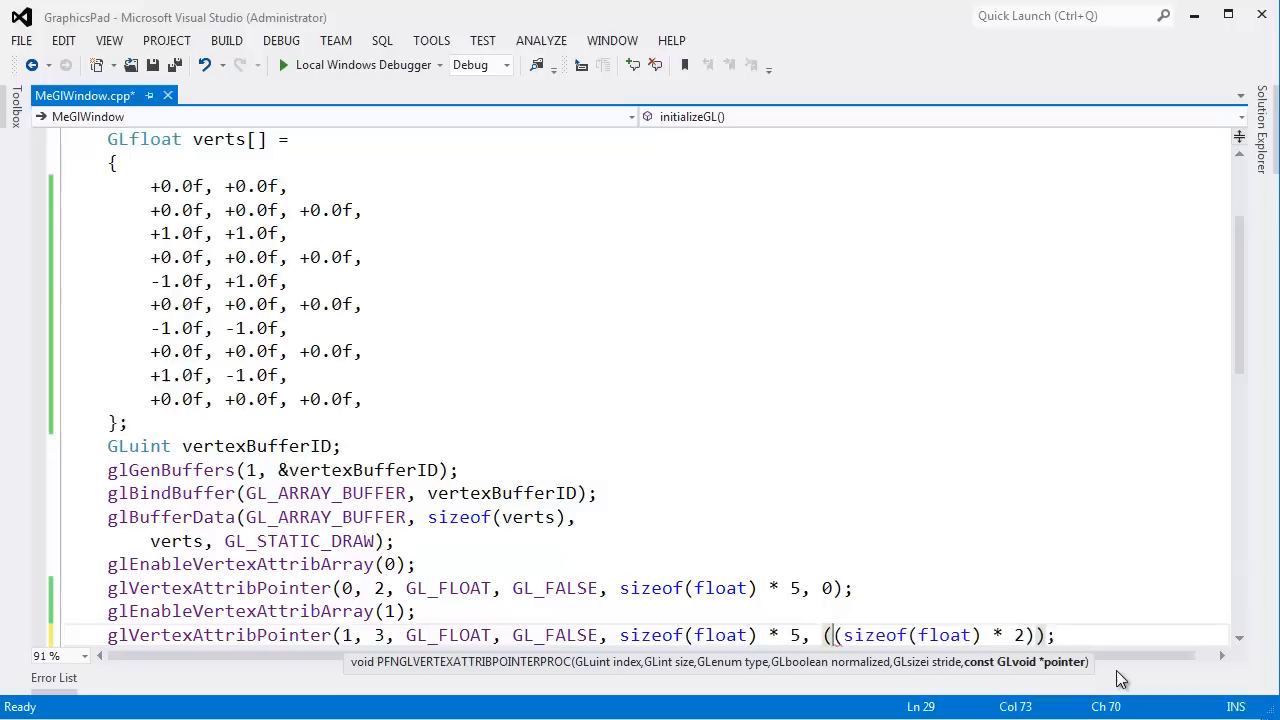
pyautogui.write('(char*)')
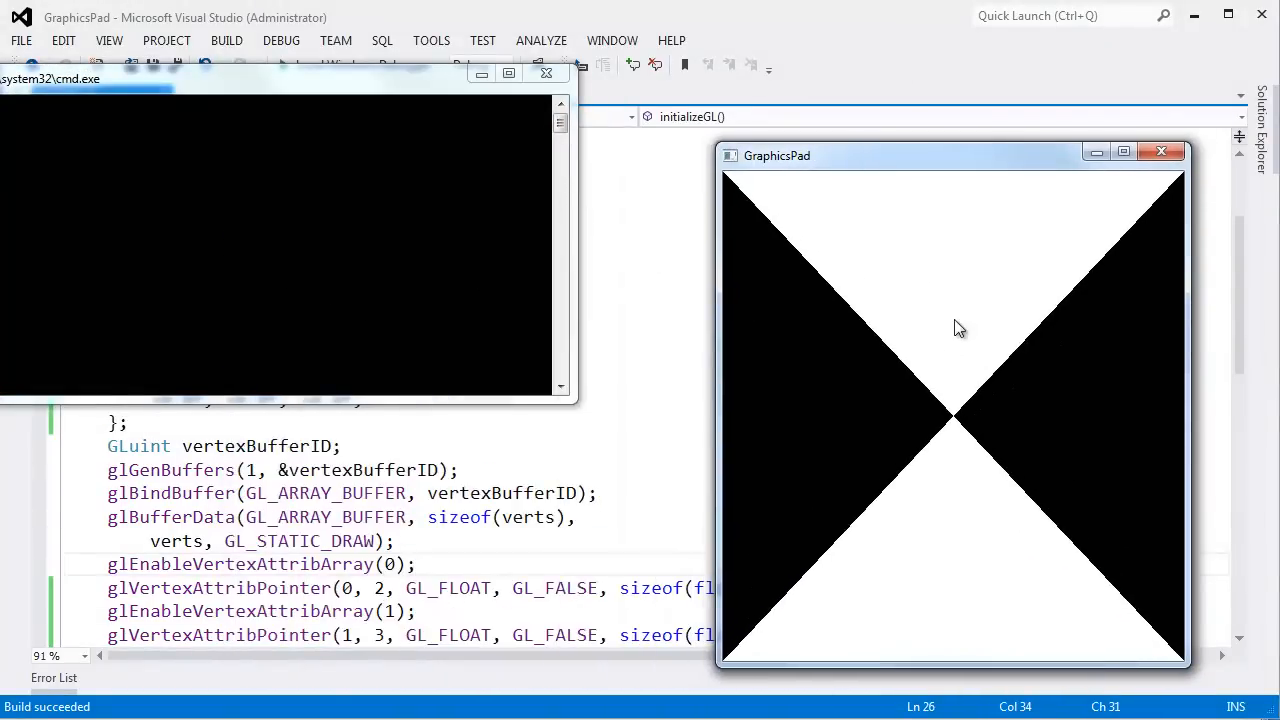
pyautogui.moveTo(704, 284)
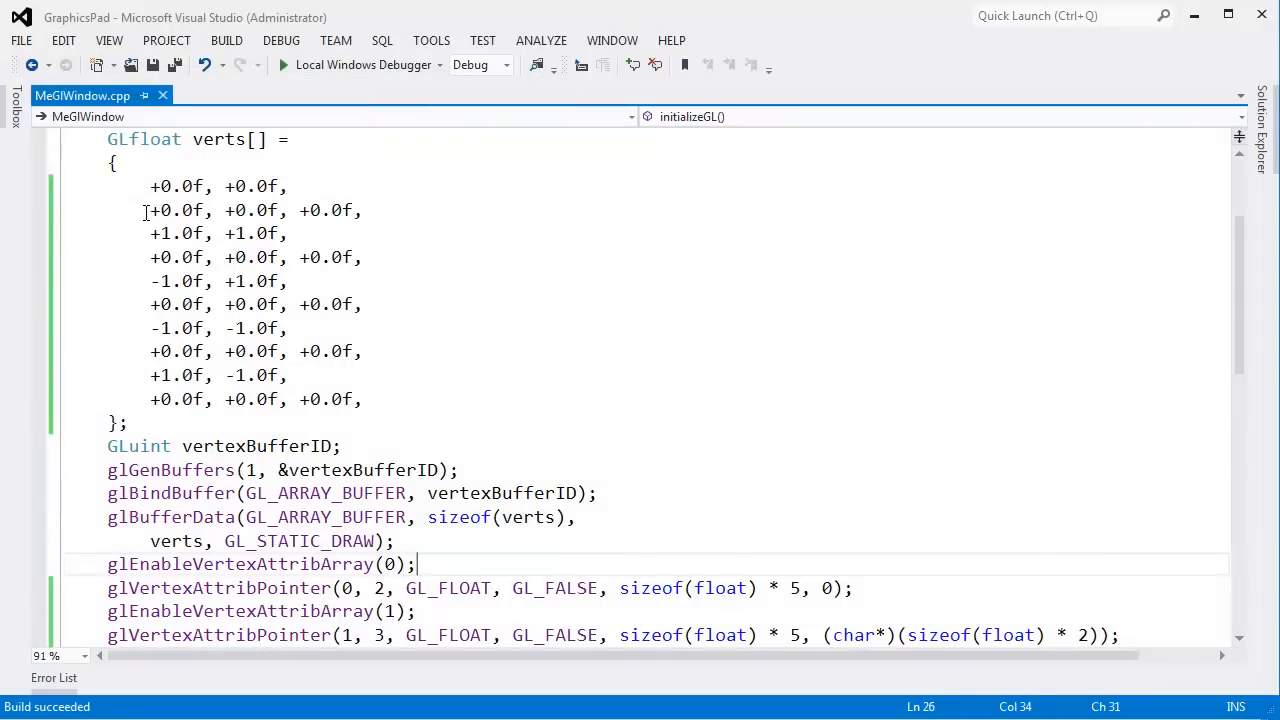
# Return to the vertex data in the editor after viewing the white triangles
pyautogui.doubleClick(170, 210)
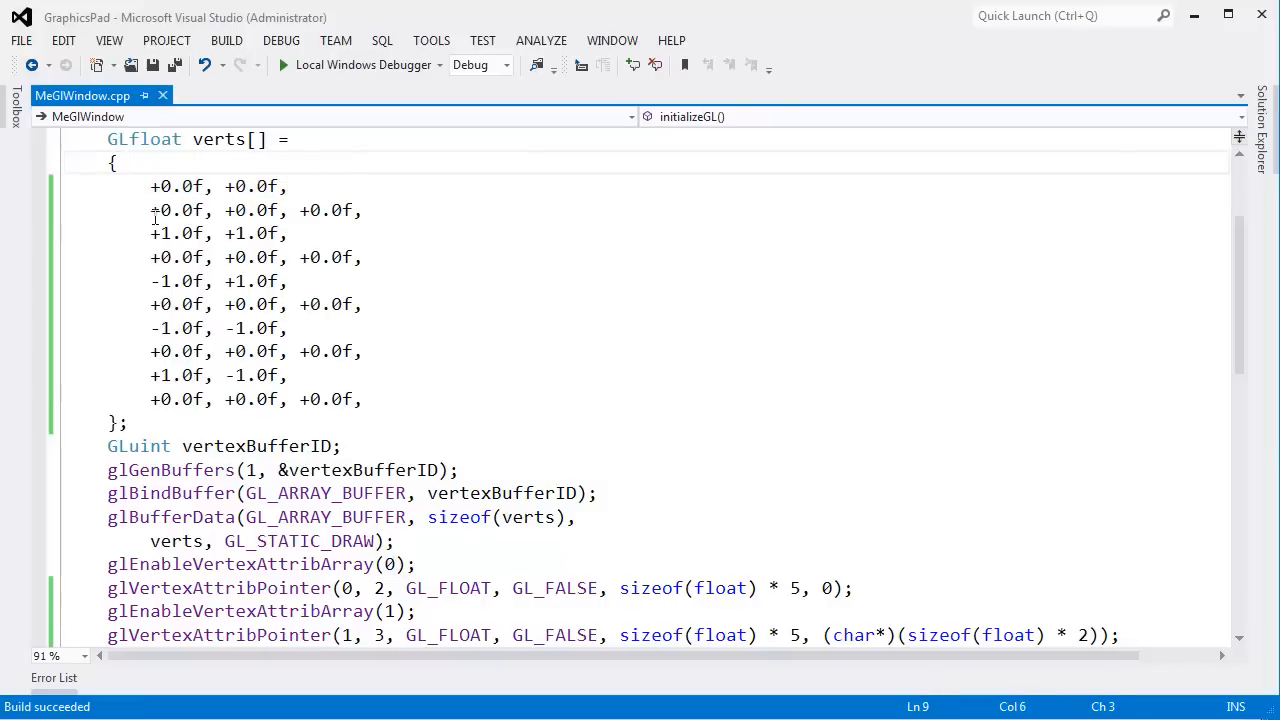
# Change the first colour row's red component from +0.0f to +1.0f
pyautogui.moveTo(150, 210); pyautogui.dragTo(376, 210)
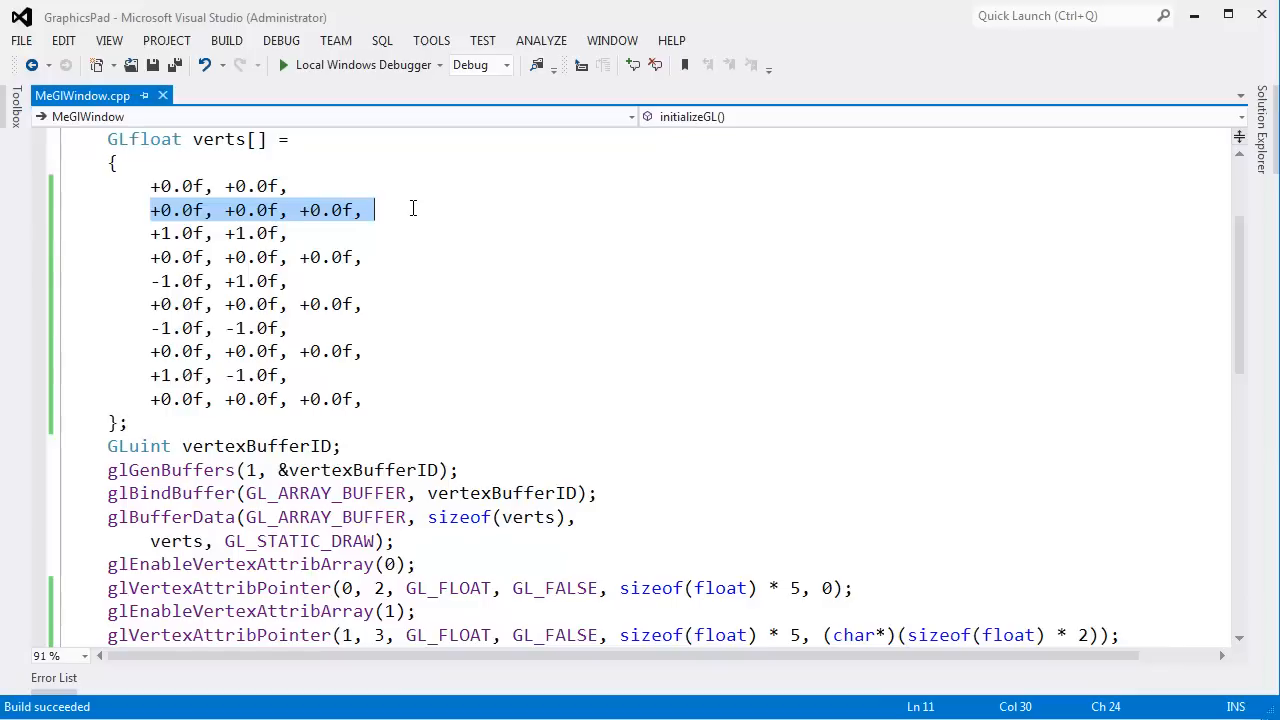
pyautogui.moveTo(602, 364)
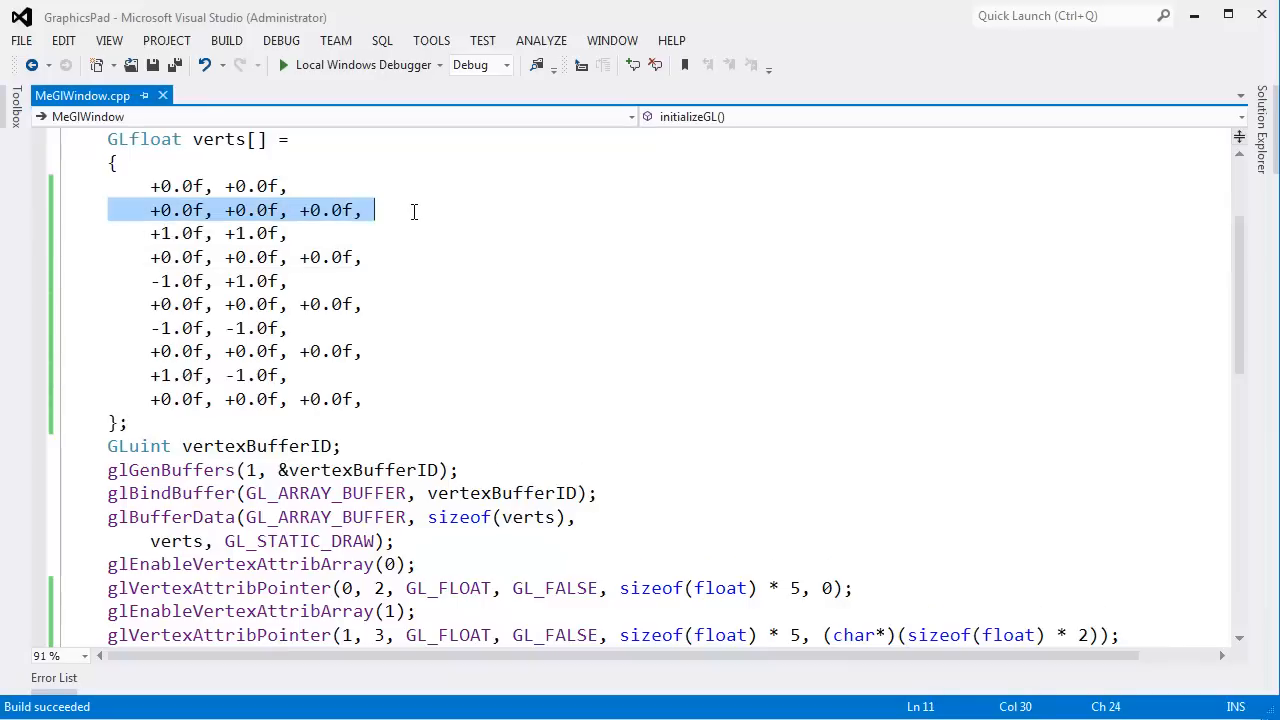
pyautogui.click(496, 304)
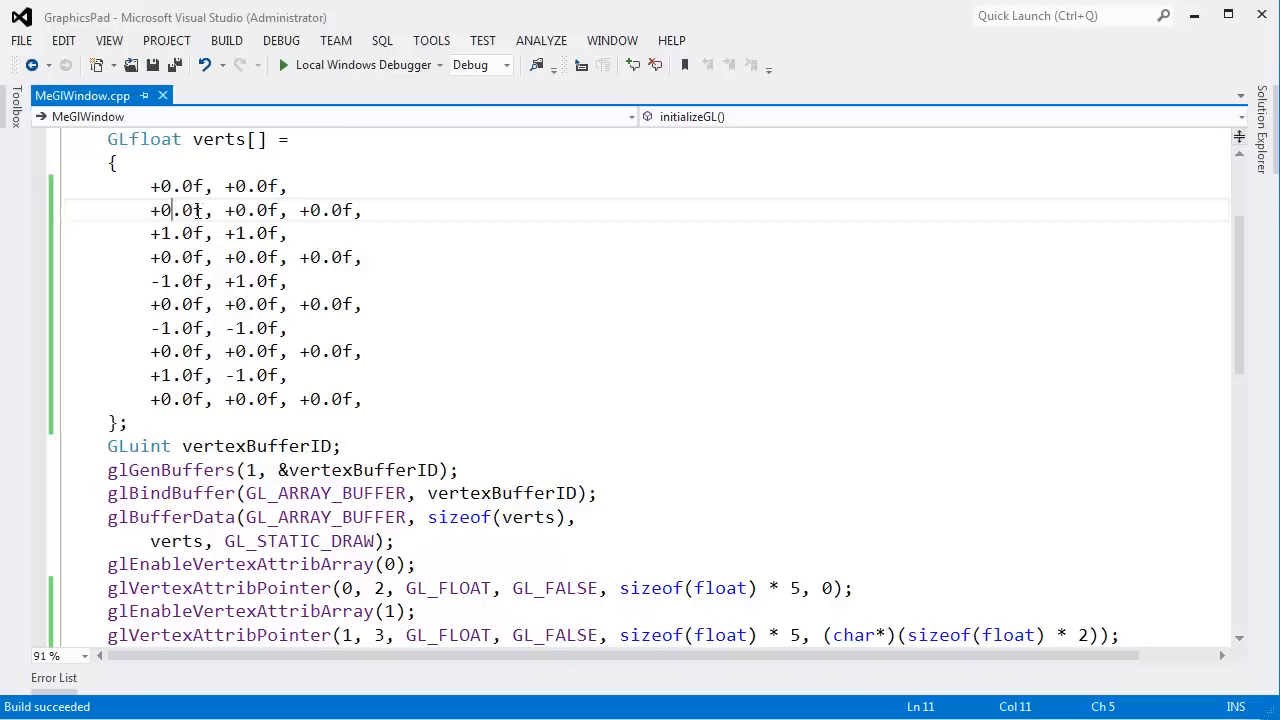
pyautogui.write('1')
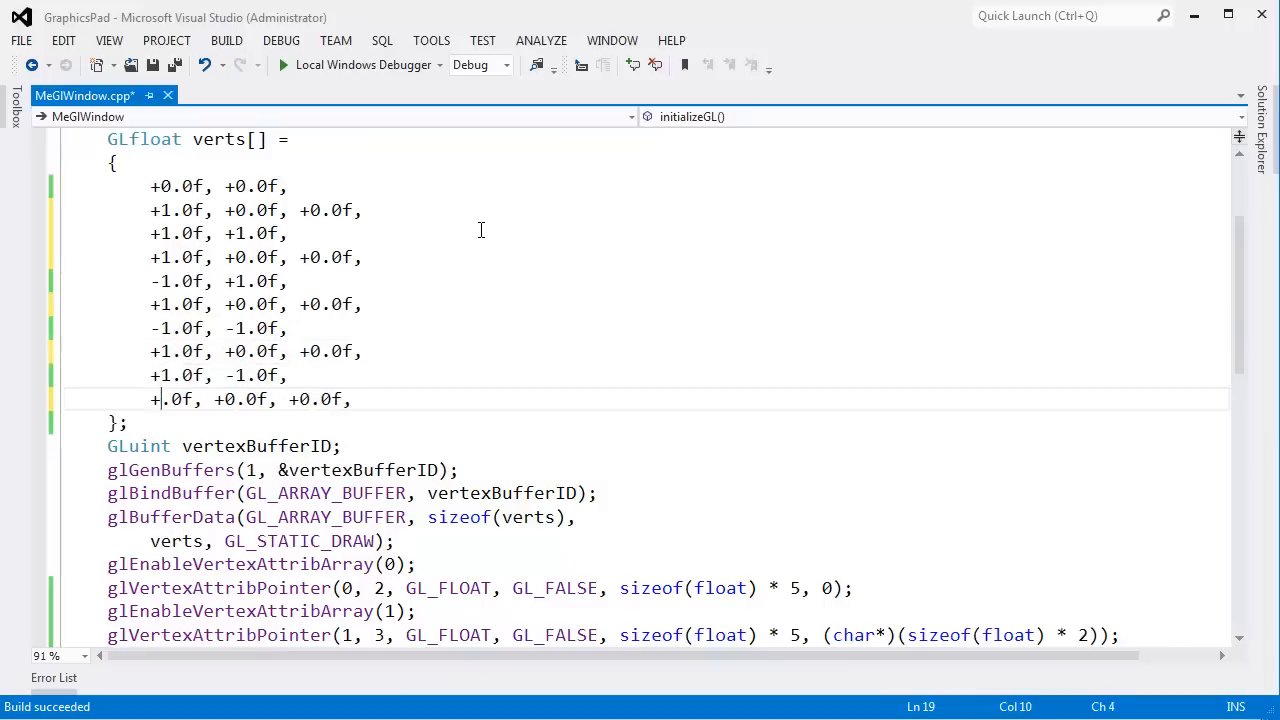
# Set the last red value to 1, build and run GraphicsPad, and resize its window
pyautogui.write('1')
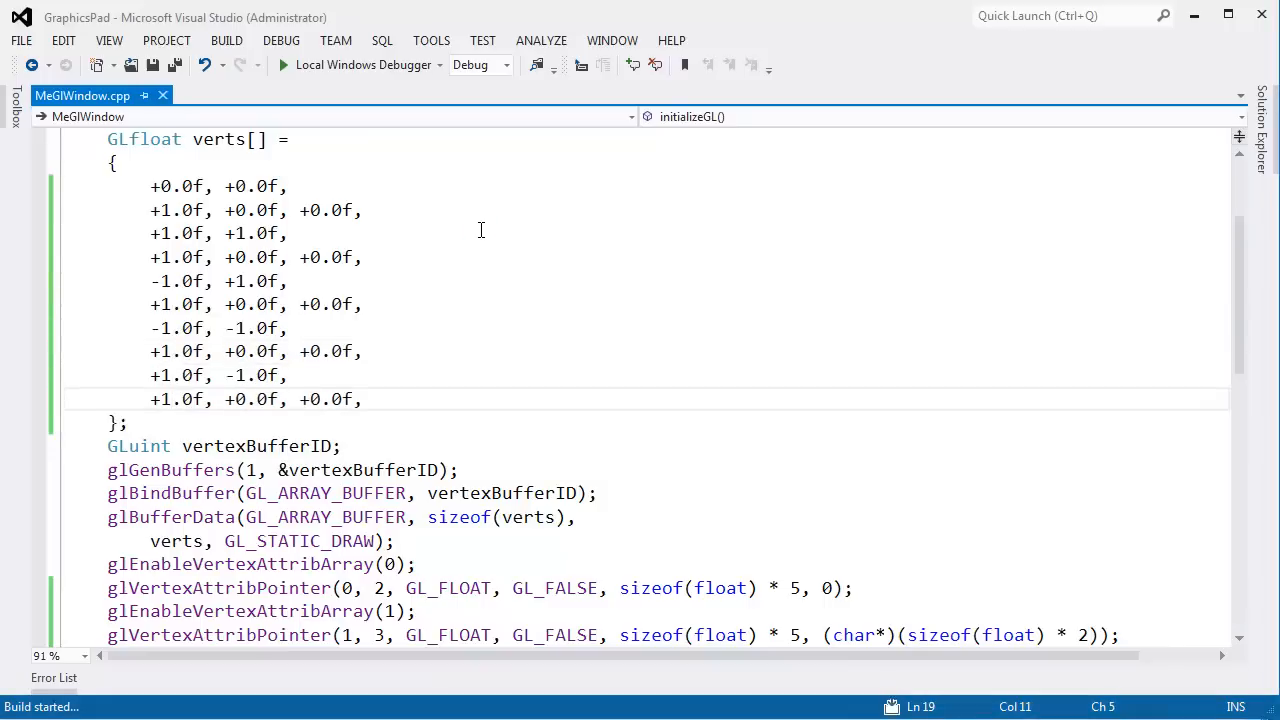
pyautogui.click(284, 64)
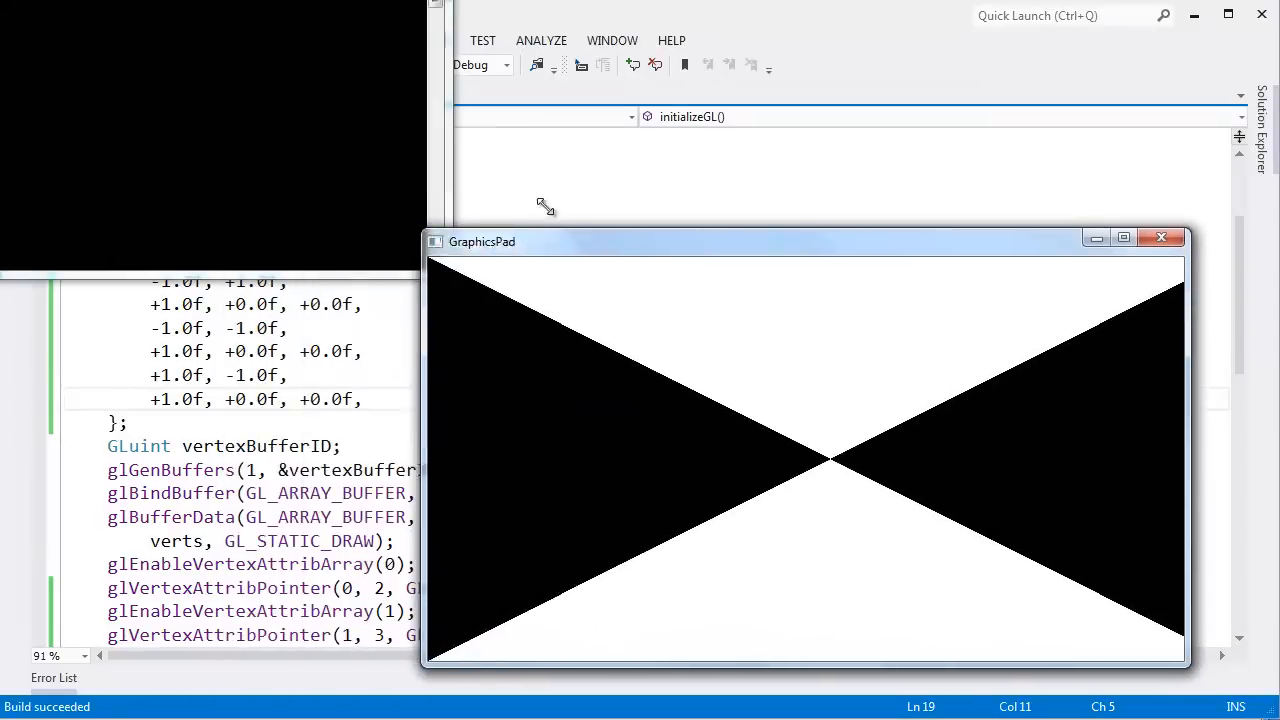
pyautogui.moveTo(482, 240); pyautogui.dragTo(718, 168)
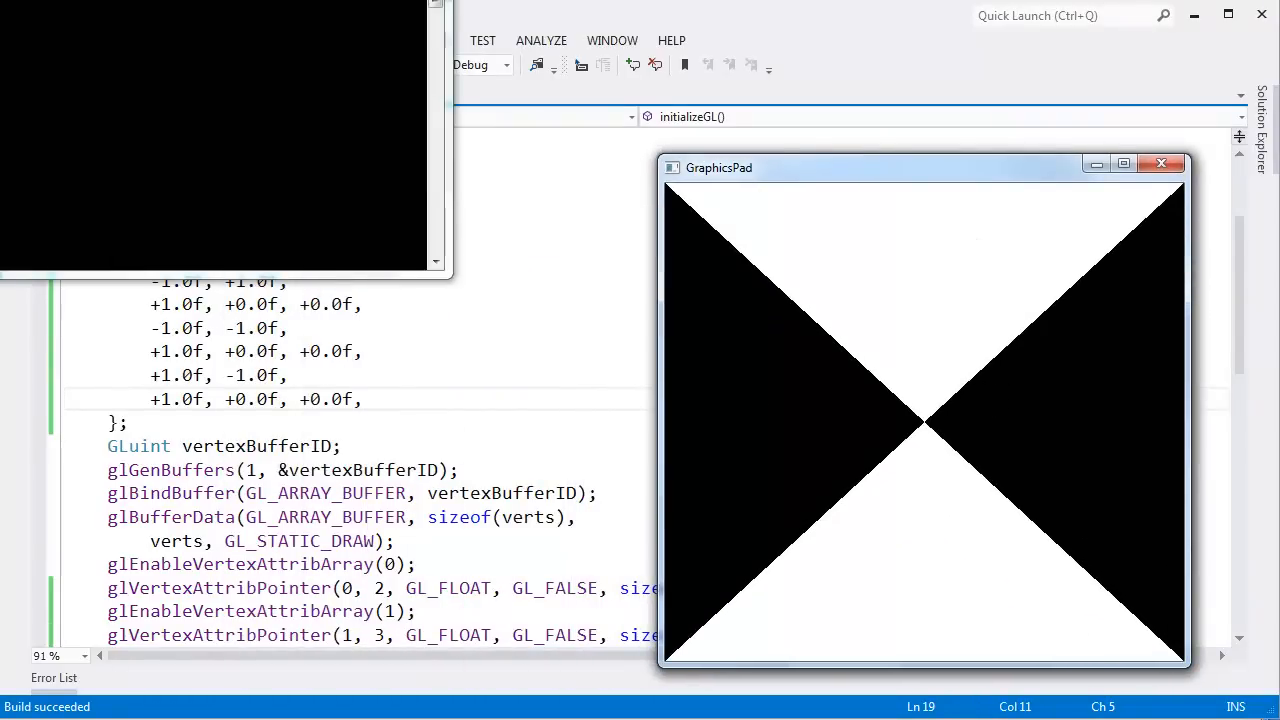